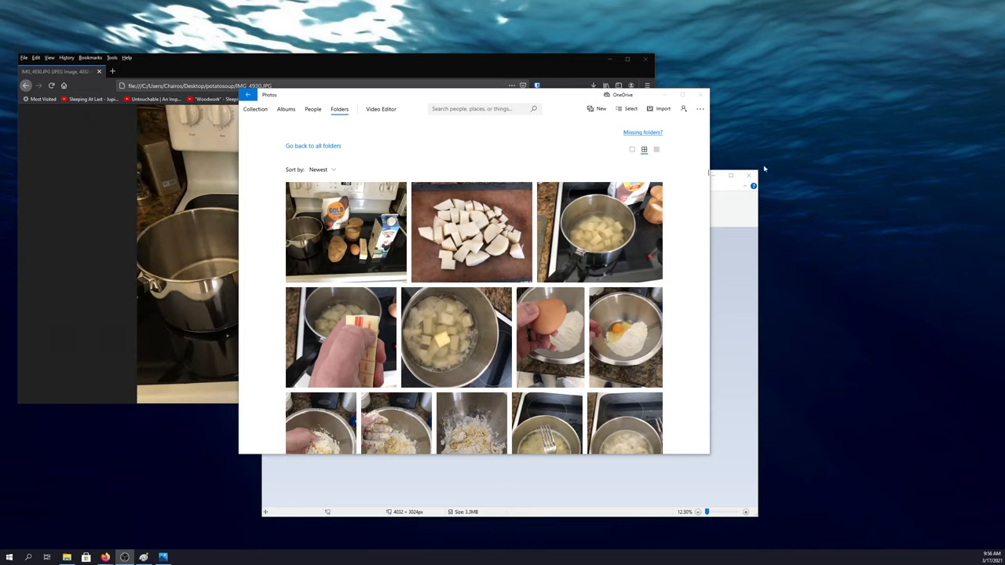
{"action": "mouse_move", "coordinate": [468, 68]}
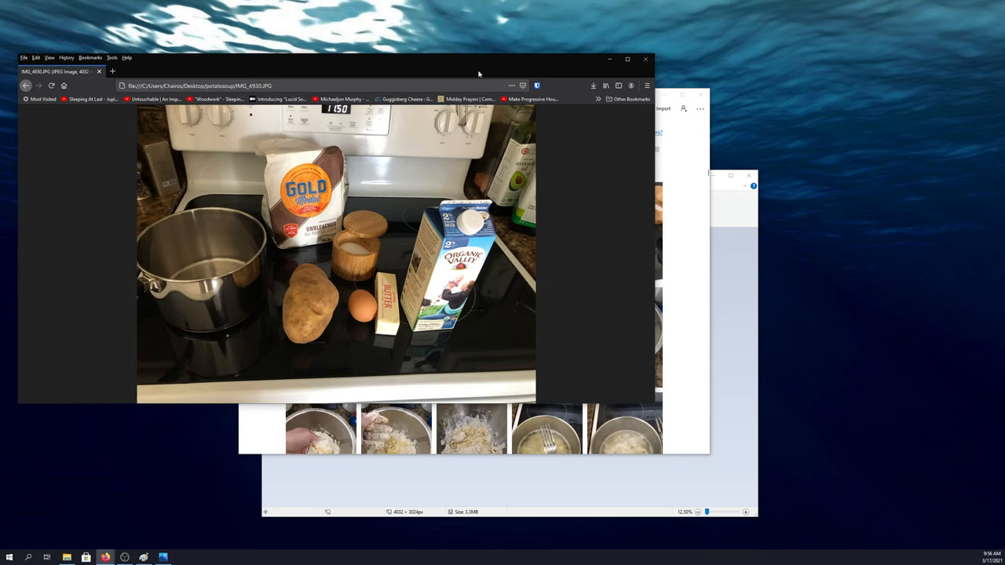
{"action": "mouse_move", "coordinate": [408, 151]}
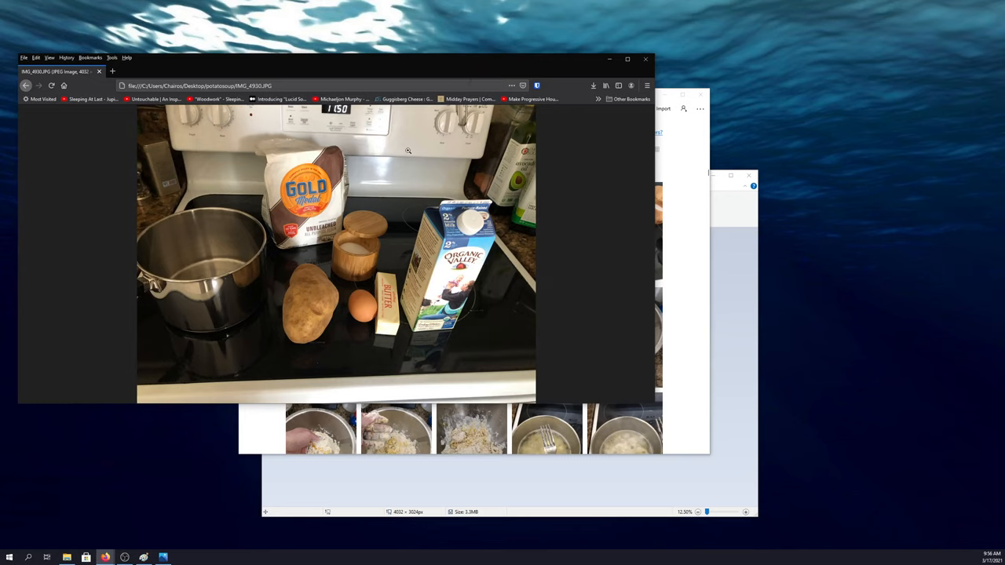
{"action": "mouse_move", "coordinate": [411, 187]}
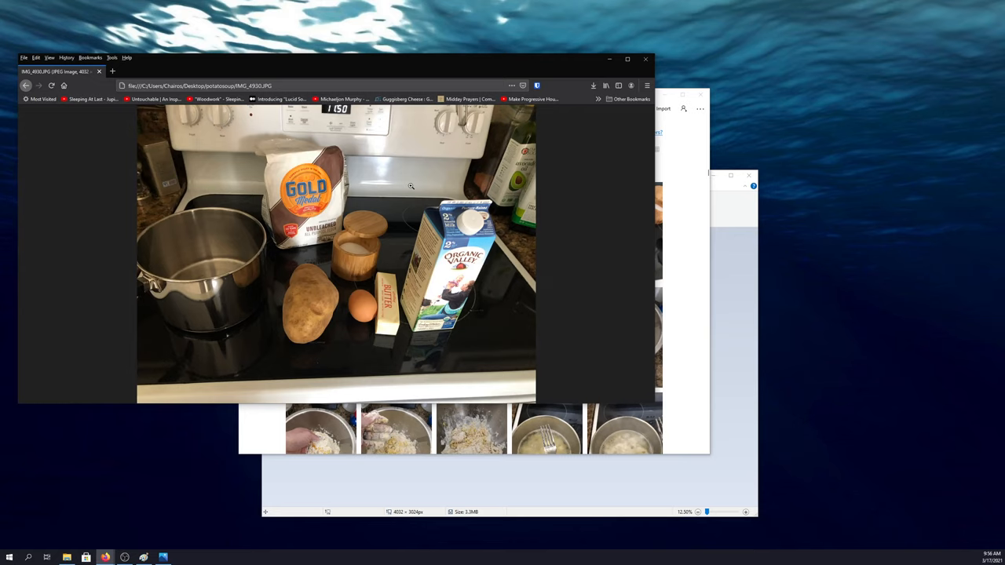
{"action": "mouse_move", "coordinate": [519, 251]}
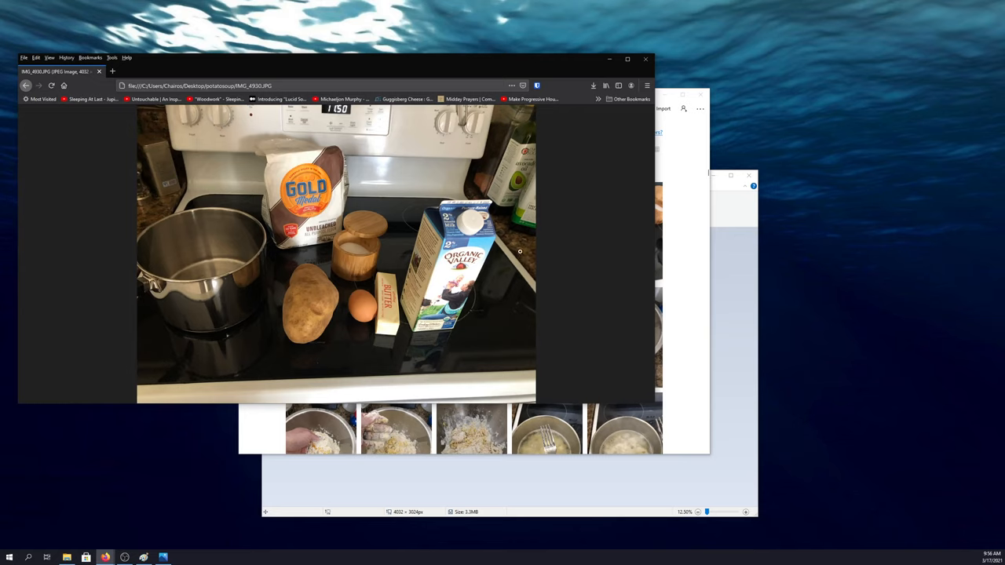
{"action": "mouse_move", "coordinate": [223, 242]}
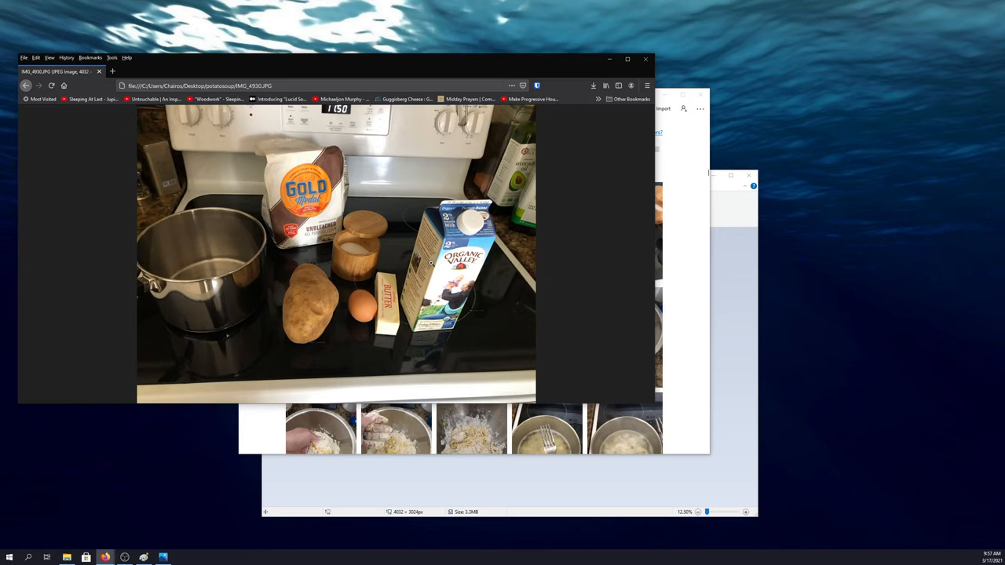
{"action": "mouse_move", "coordinate": [316, 284]}
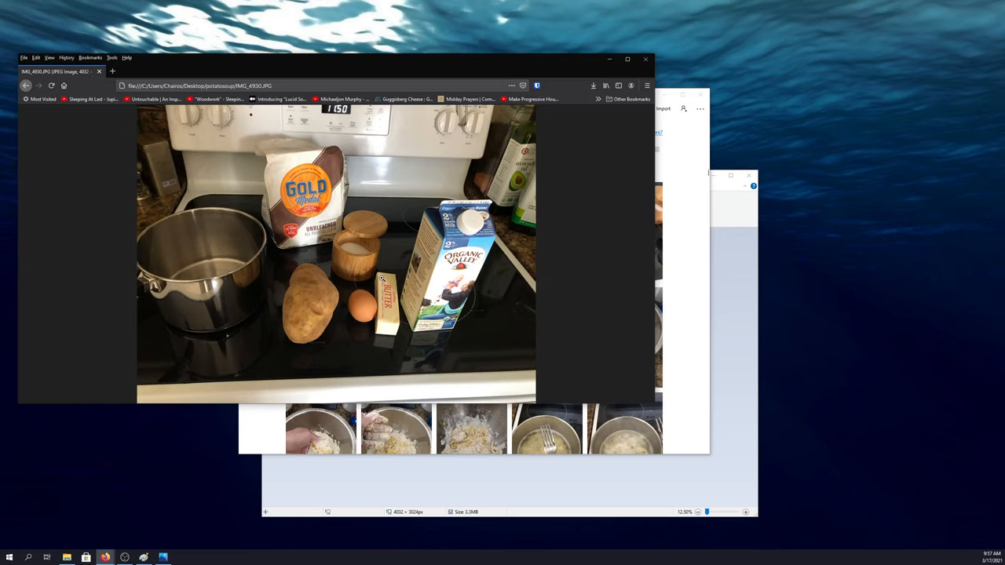
{"action": "mouse_move", "coordinate": [383, 274]}
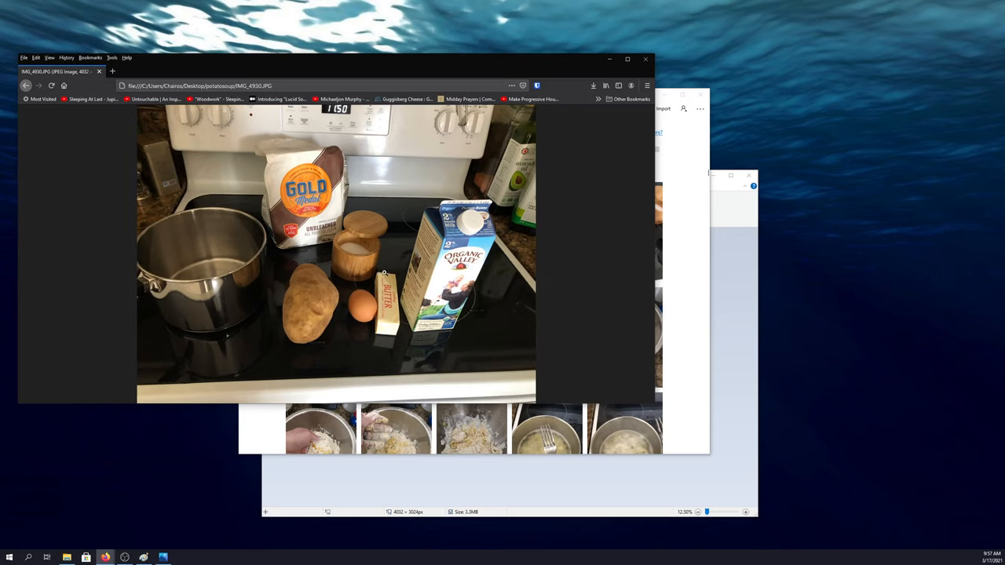
{"action": "mouse_move", "coordinate": [625, 205]}
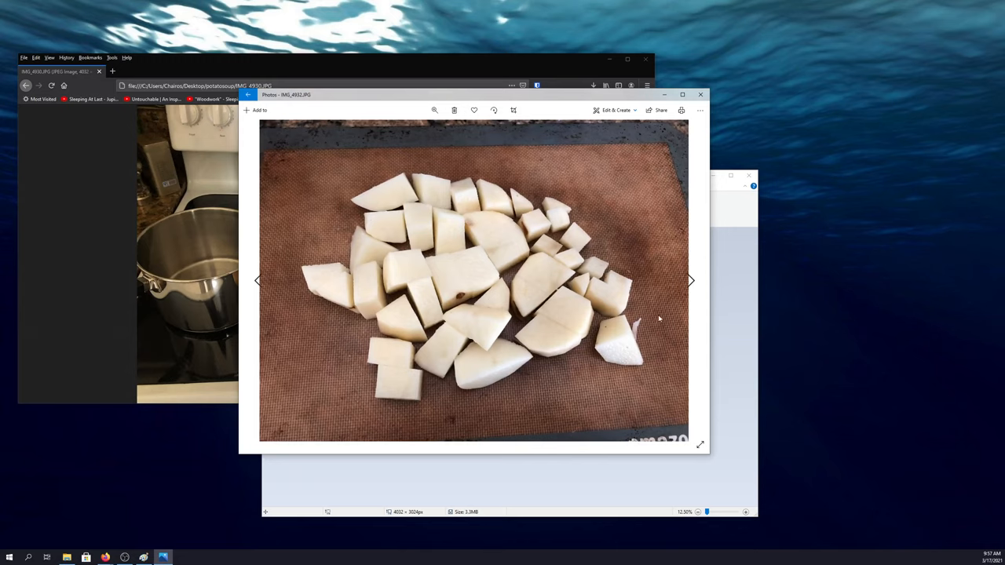
{"action": "mouse_move", "coordinate": [640, 355]}
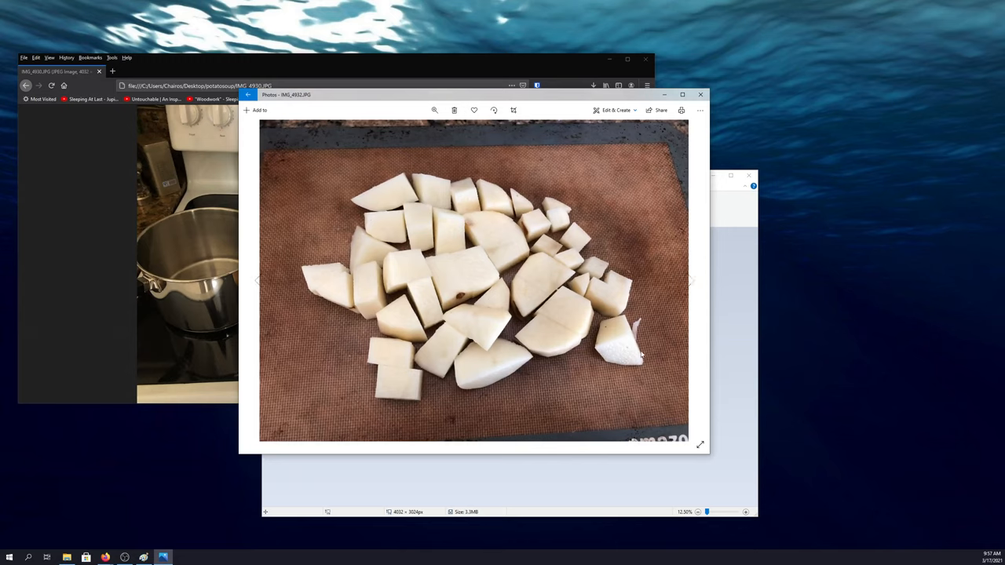
{"action": "mouse_move", "coordinate": [554, 282]}
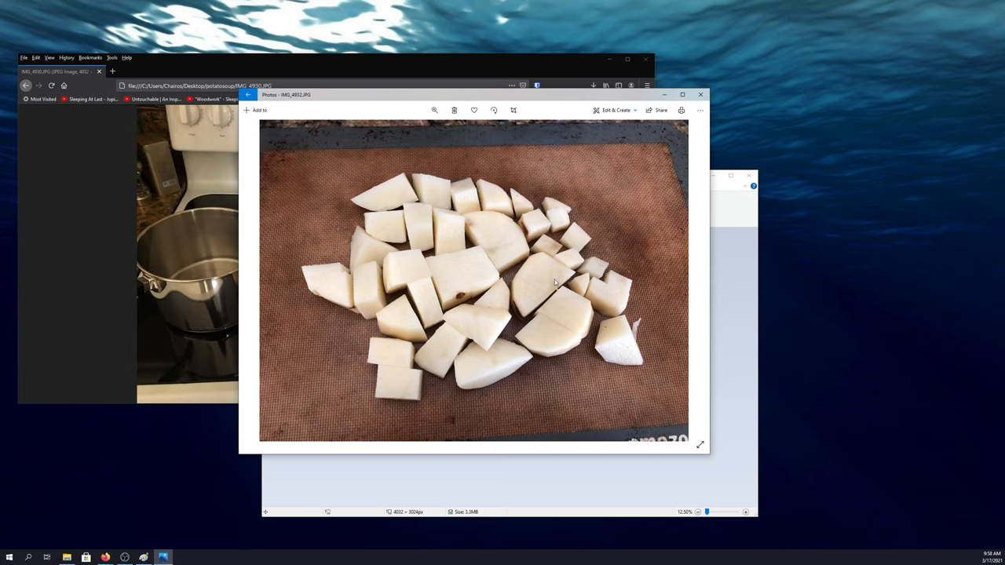
{"action": "mouse_move", "coordinate": [618, 261]}
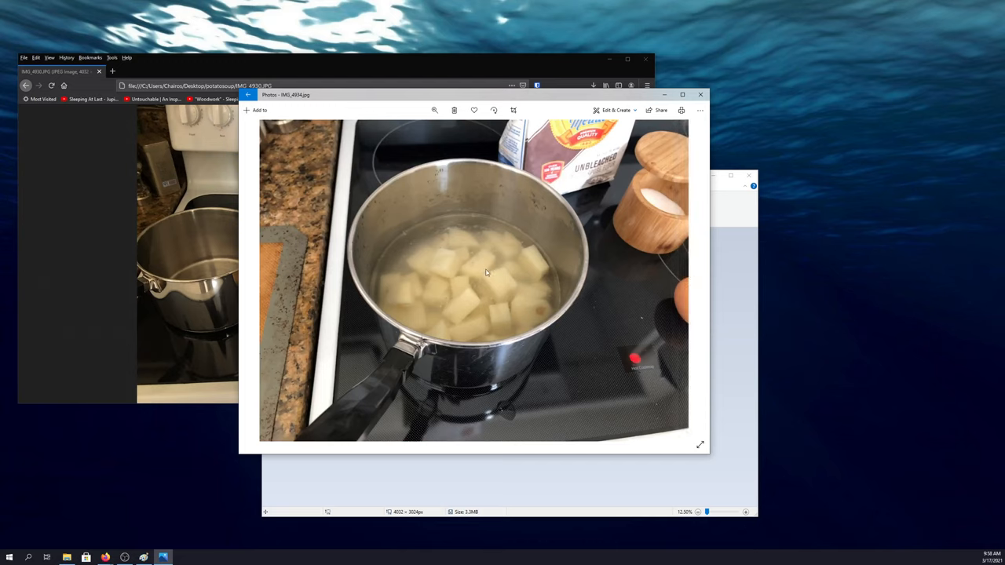
{"action": "mouse_move", "coordinate": [766, 267]}
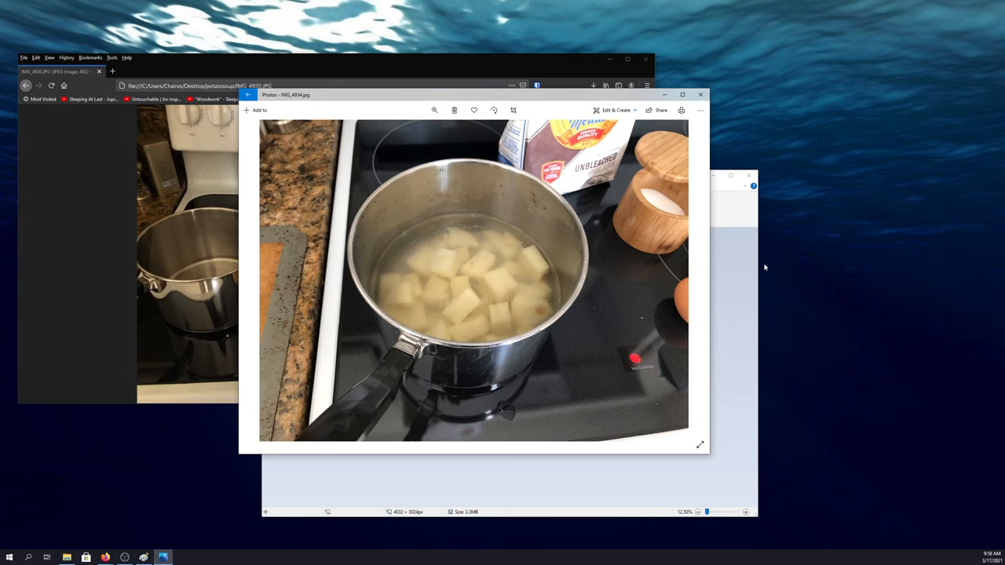
{"action": "mouse_move", "coordinate": [405, 236]}
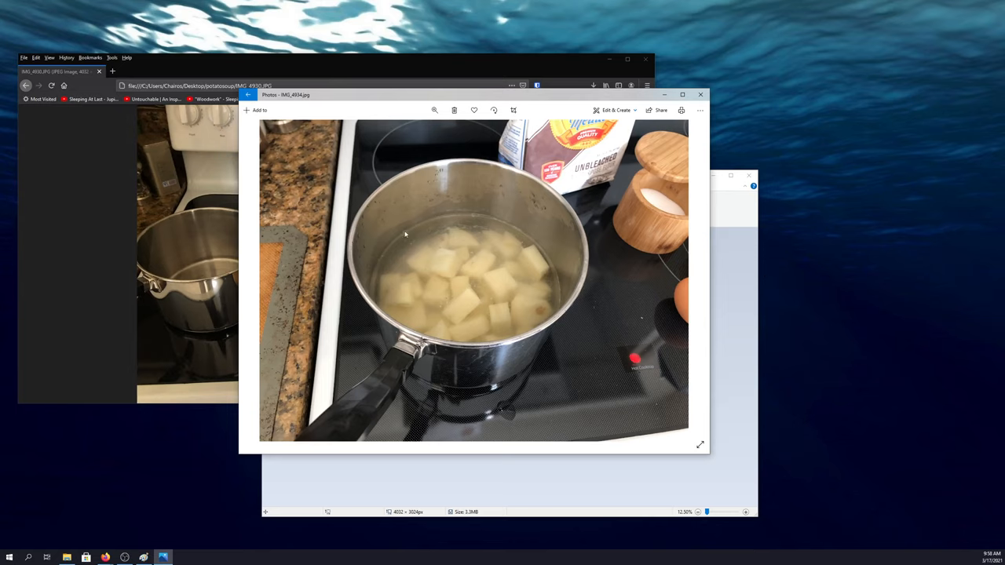
{"action": "mouse_move", "coordinate": [491, 284]}
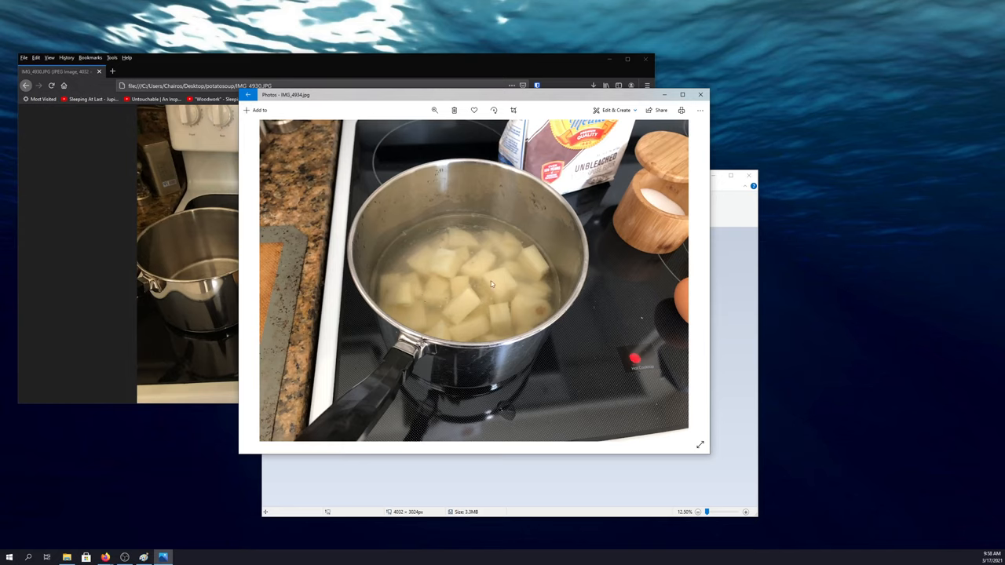
{"action": "mouse_move", "coordinate": [503, 276]}
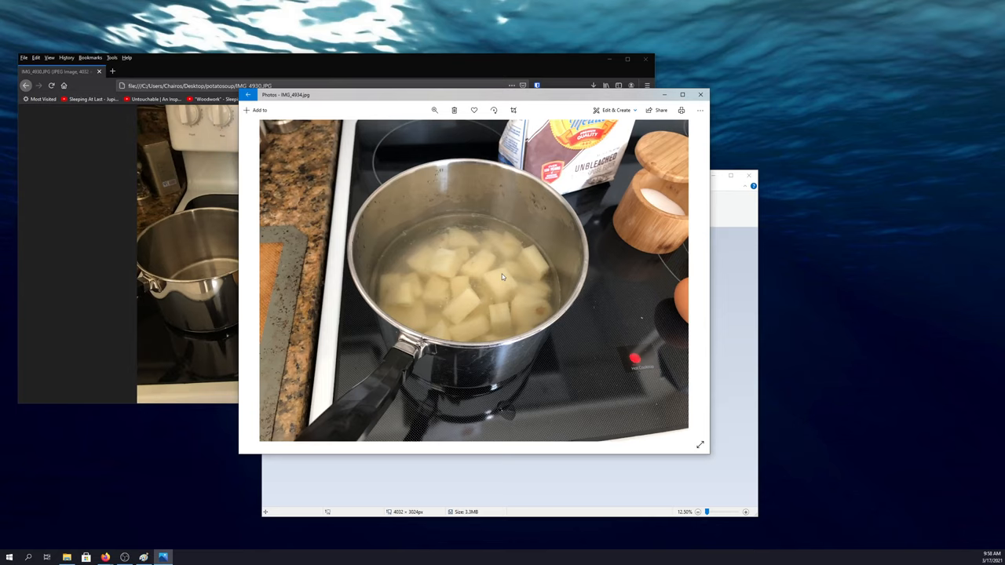
{"action": "mouse_move", "coordinate": [537, 285]}
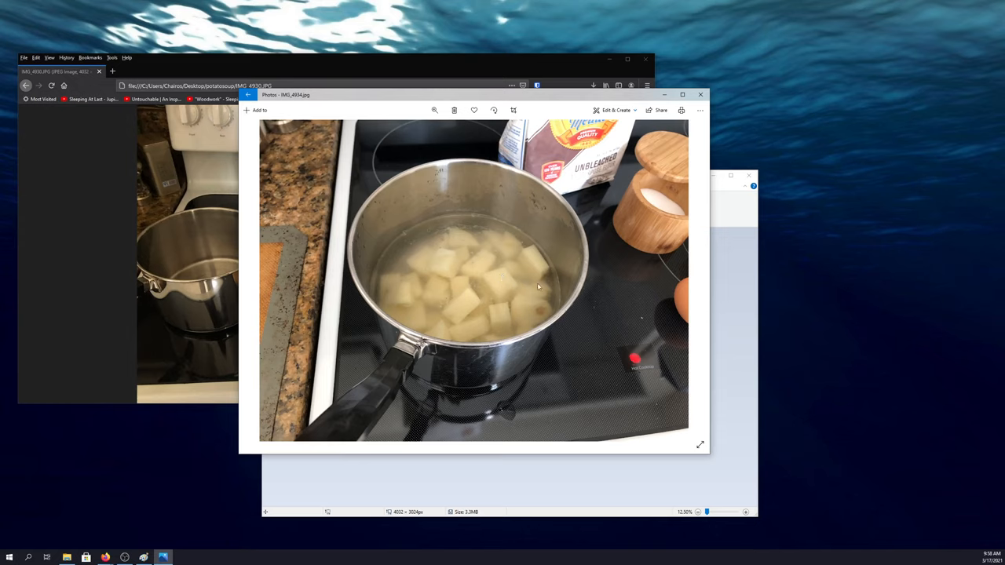
{"action": "mouse_move", "coordinate": [689, 280]}
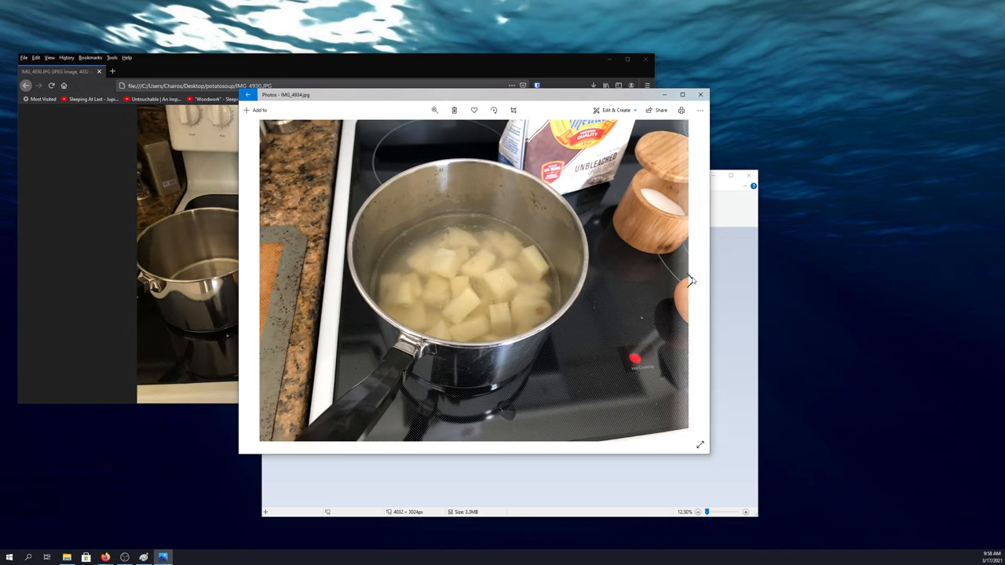
{"action": "mouse_move", "coordinate": [689, 279]}
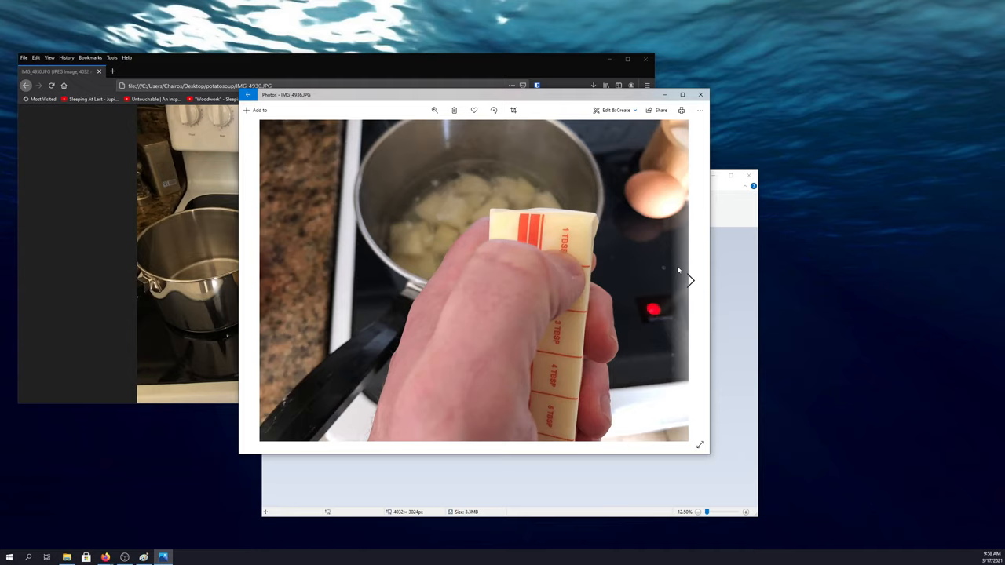
{"action": "mouse_move", "coordinate": [618, 275]}
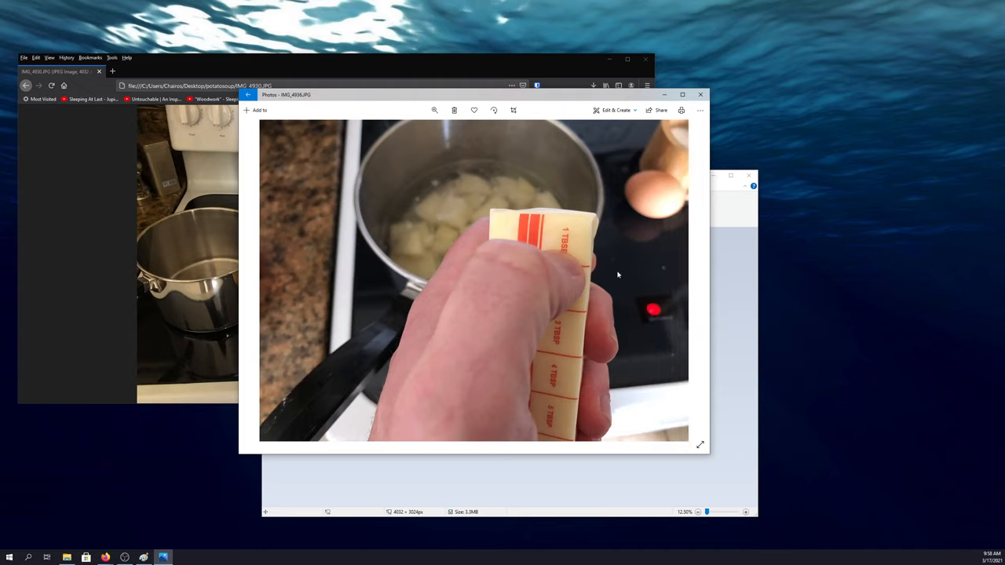
{"action": "mouse_move", "coordinate": [589, 249]}
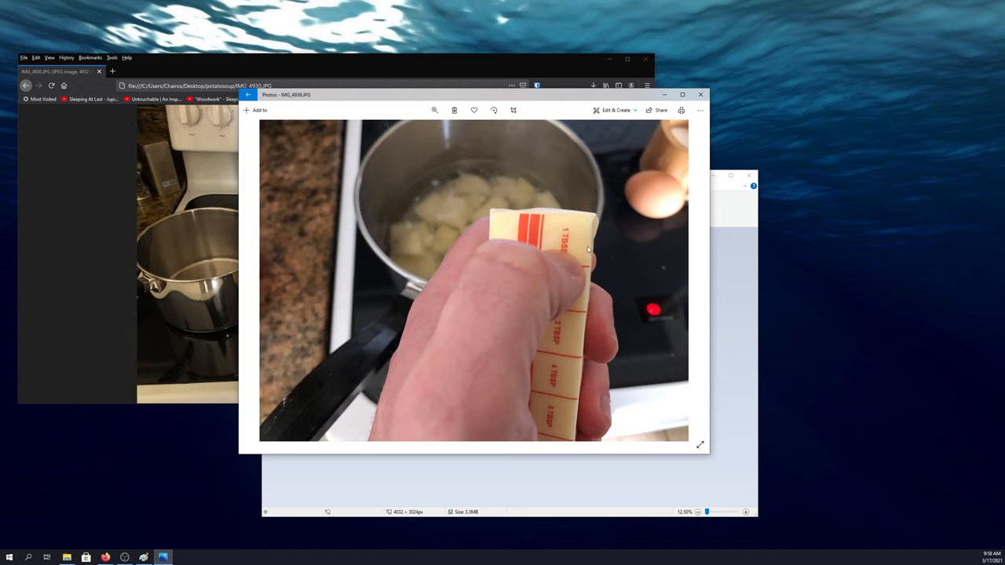
{"action": "mouse_move", "coordinate": [546, 262]}
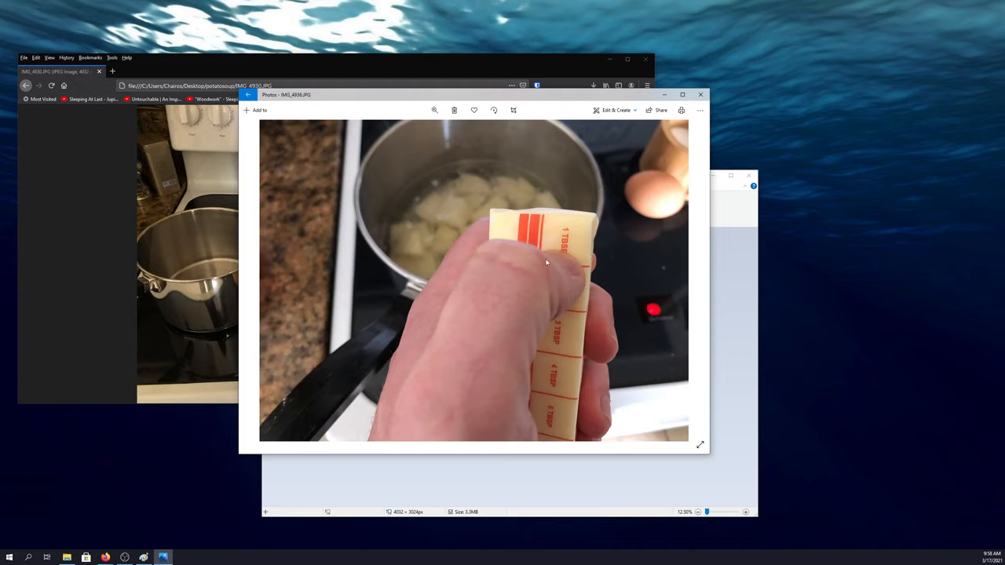
{"action": "mouse_move", "coordinate": [599, 249]}
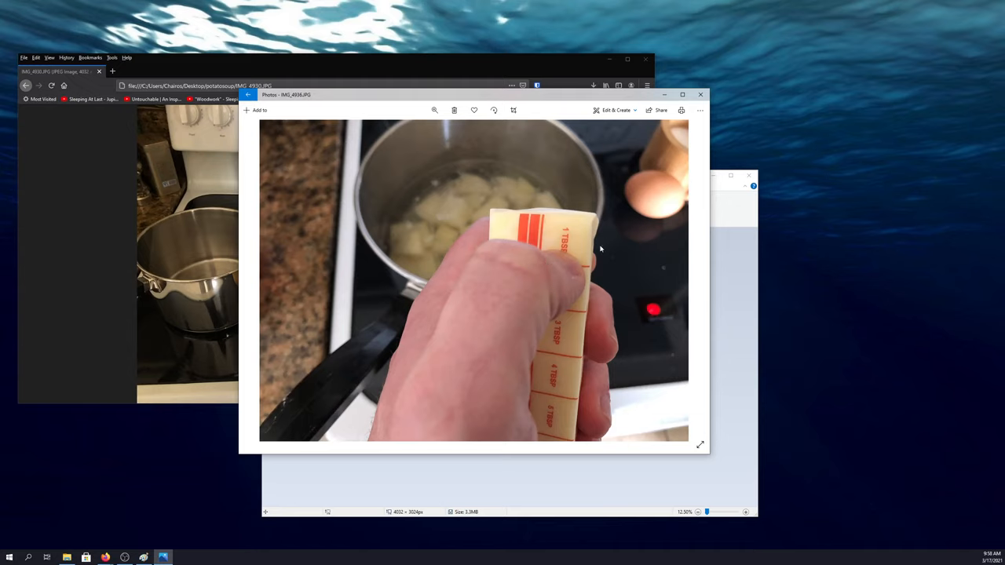
{"action": "mouse_move", "coordinate": [572, 320]}
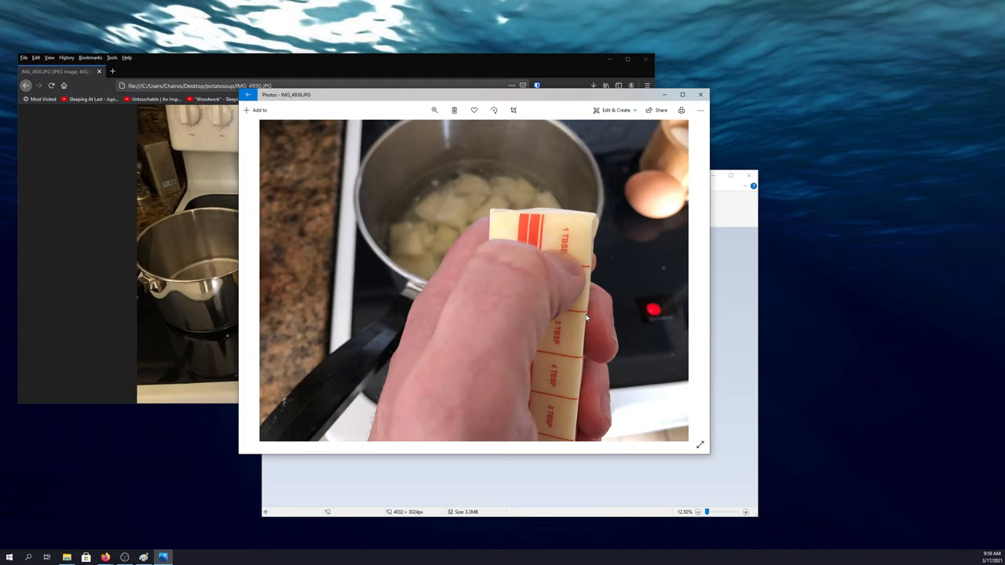
{"action": "mouse_move", "coordinate": [565, 296]}
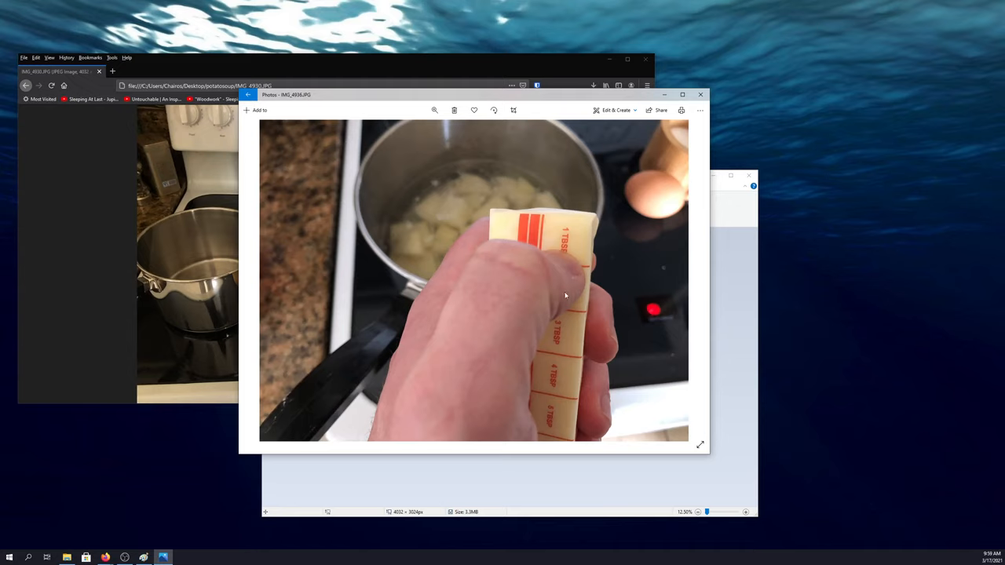
{"action": "mouse_move", "coordinate": [690, 279]}
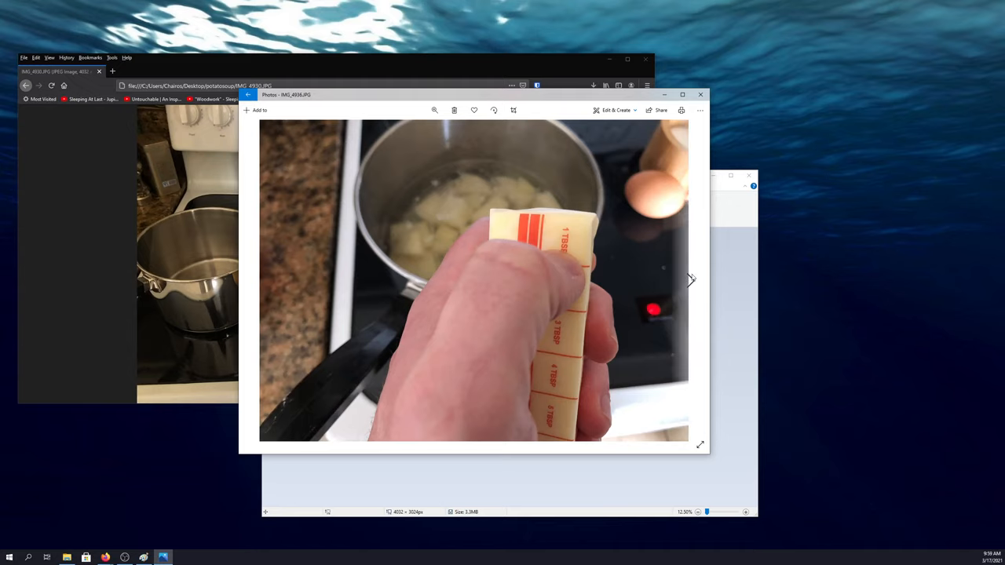
{"action": "mouse_move", "coordinate": [690, 280]}
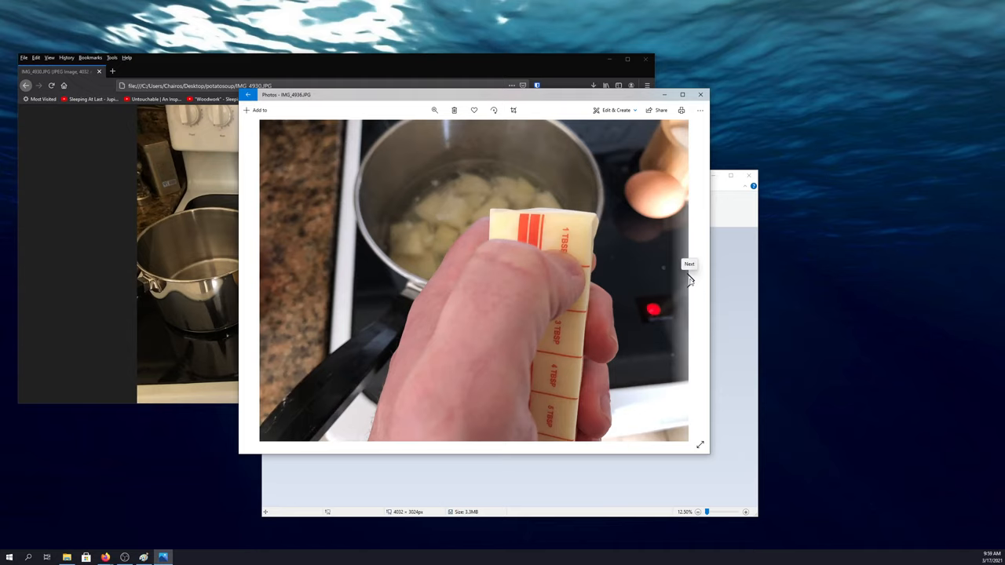
Step: Advance to the photo of diced potatoes boiling in the steel pot
{"action": "left_click", "coordinate": [689, 263]}
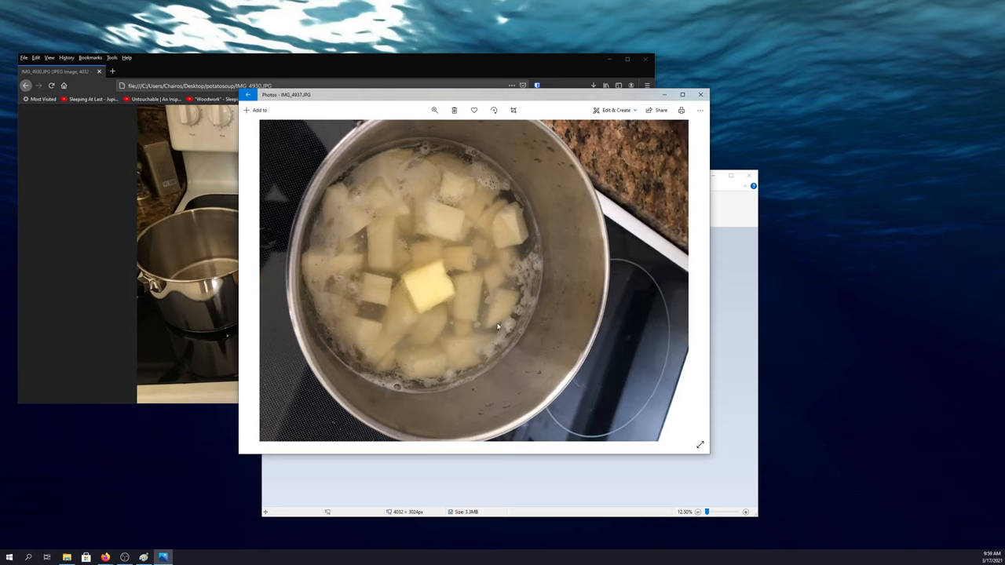
{"action": "mouse_move", "coordinate": [505, 279]}
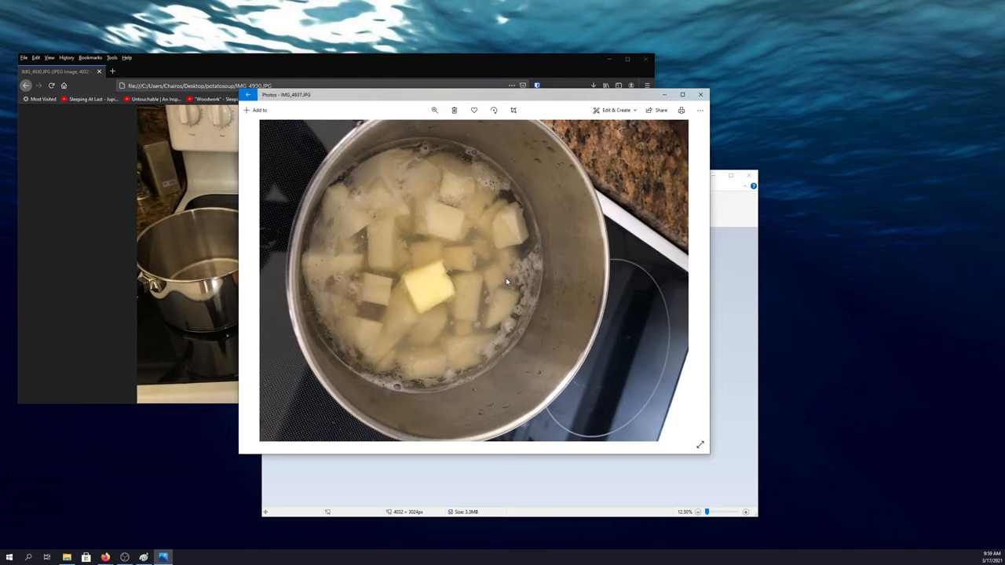
{"action": "mouse_move", "coordinate": [689, 280]}
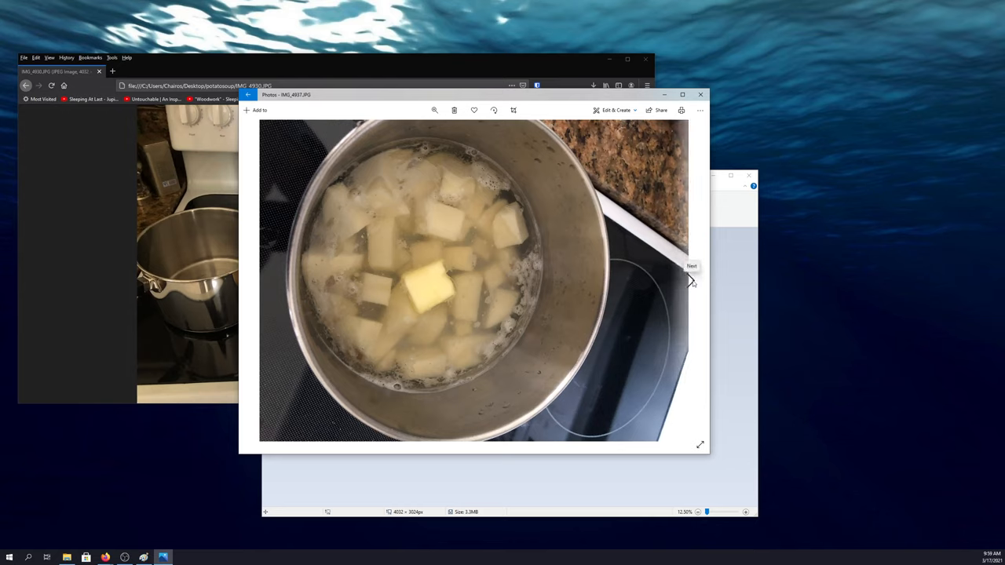
Step: Advance through the egg-over-flour, cracked egg and hand-mixing photos to the crumbly dough in the bowl
{"action": "left_click", "coordinate": [691, 279]}
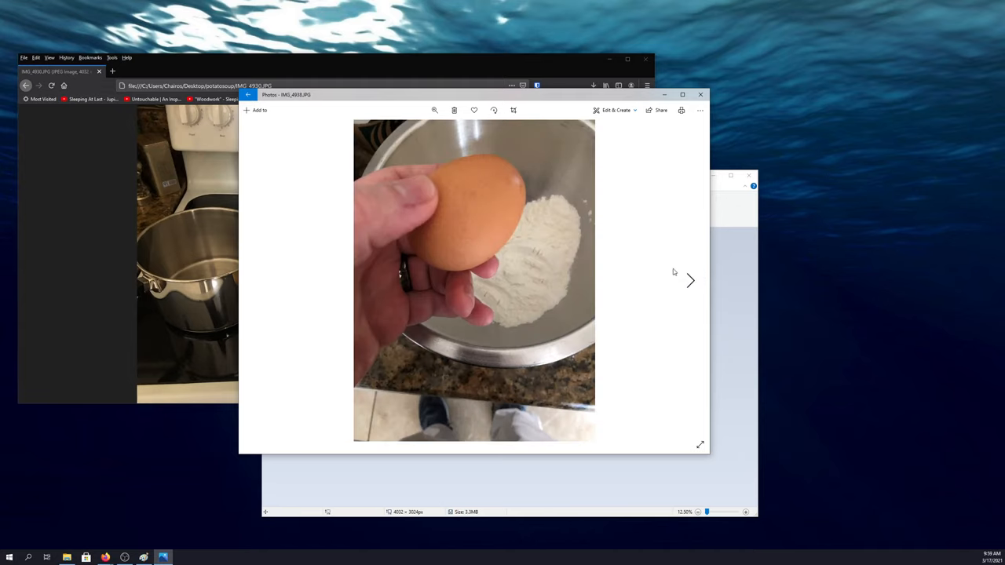
{"action": "mouse_move", "coordinate": [521, 226]}
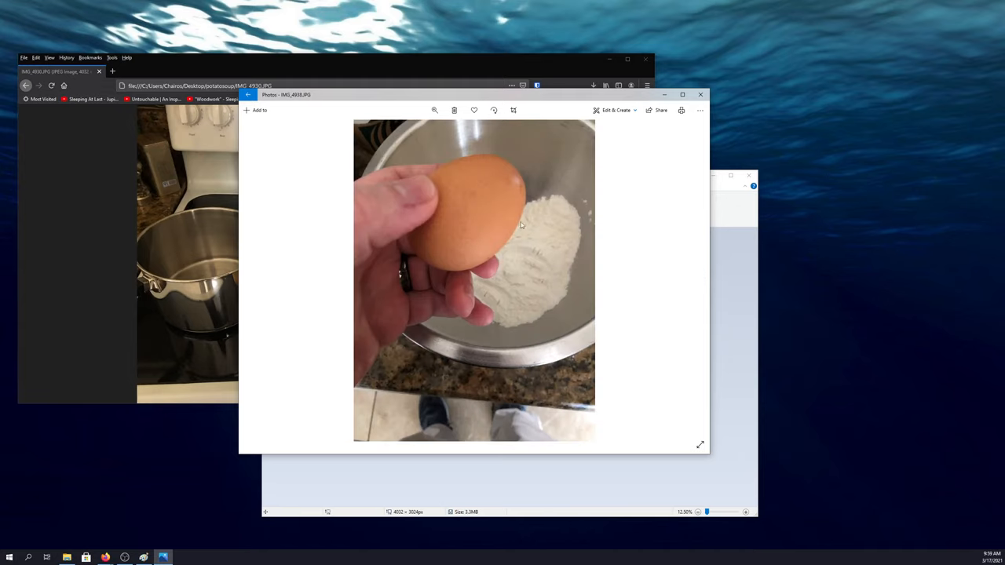
{"action": "mouse_move", "coordinate": [689, 281]}
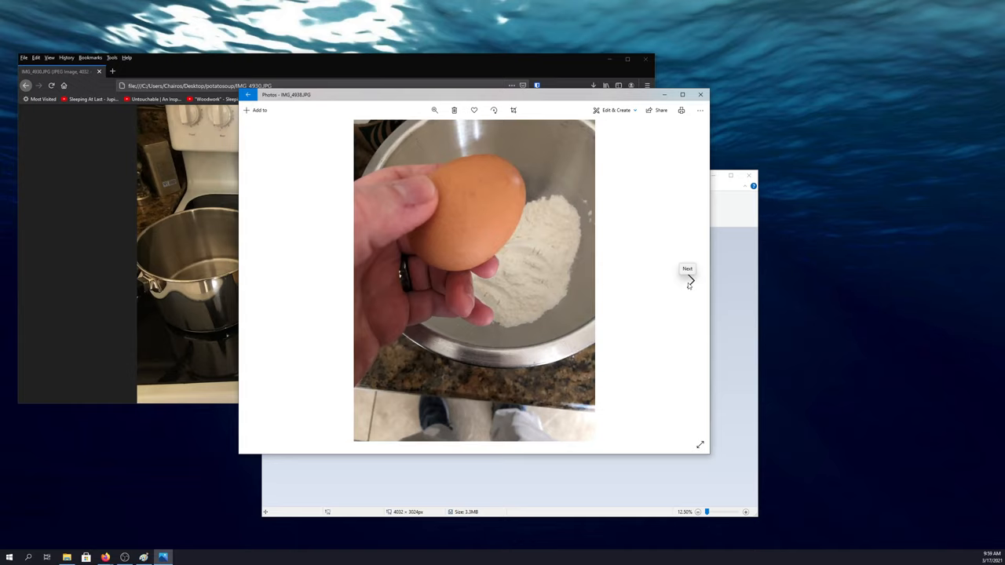
{"action": "left_click", "coordinate": [689, 279]}
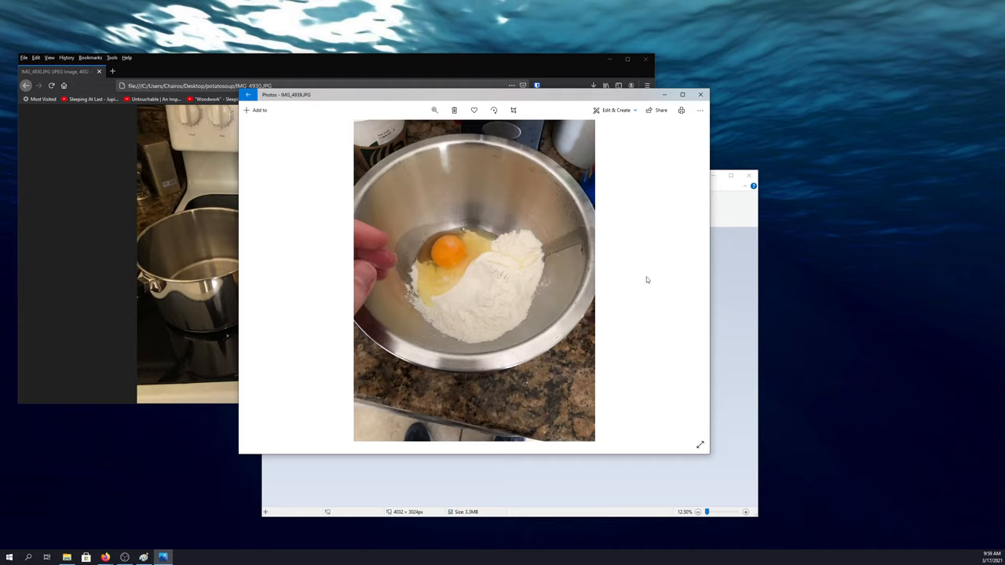
{"action": "mouse_move", "coordinate": [688, 279]}
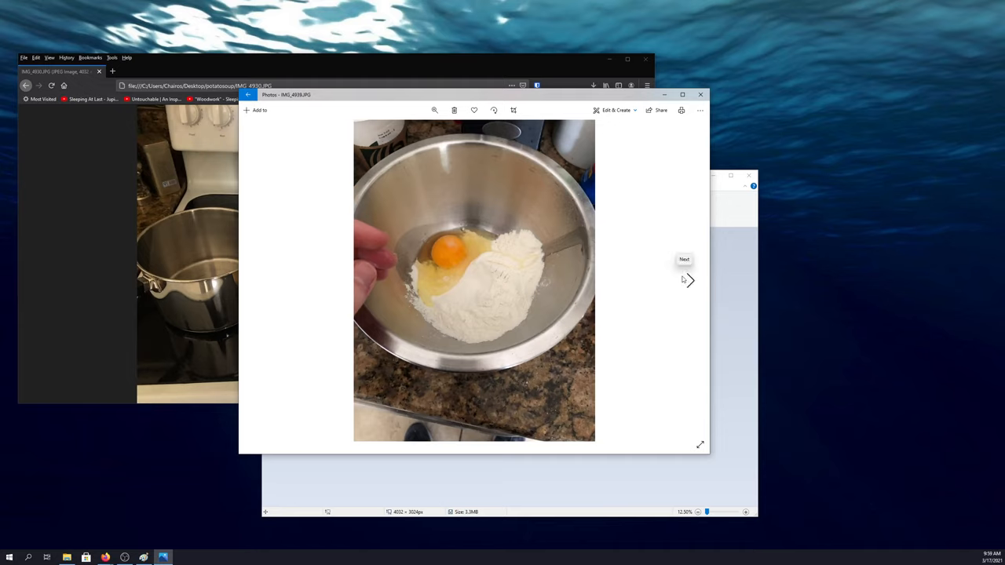
{"action": "left_click", "coordinate": [689, 279]}
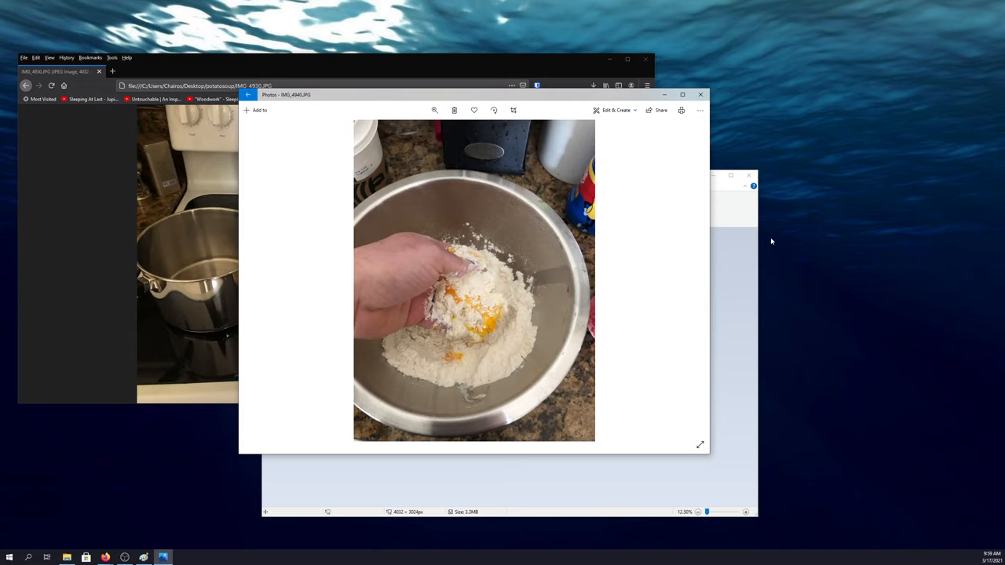
{"action": "mouse_move", "coordinate": [606, 264]}
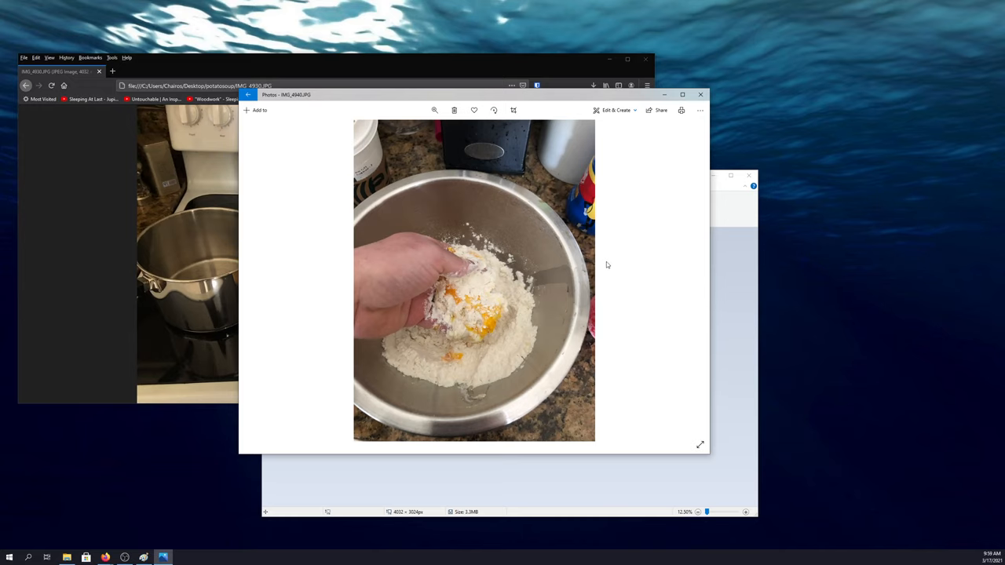
{"action": "left_click", "coordinate": [691, 280]}
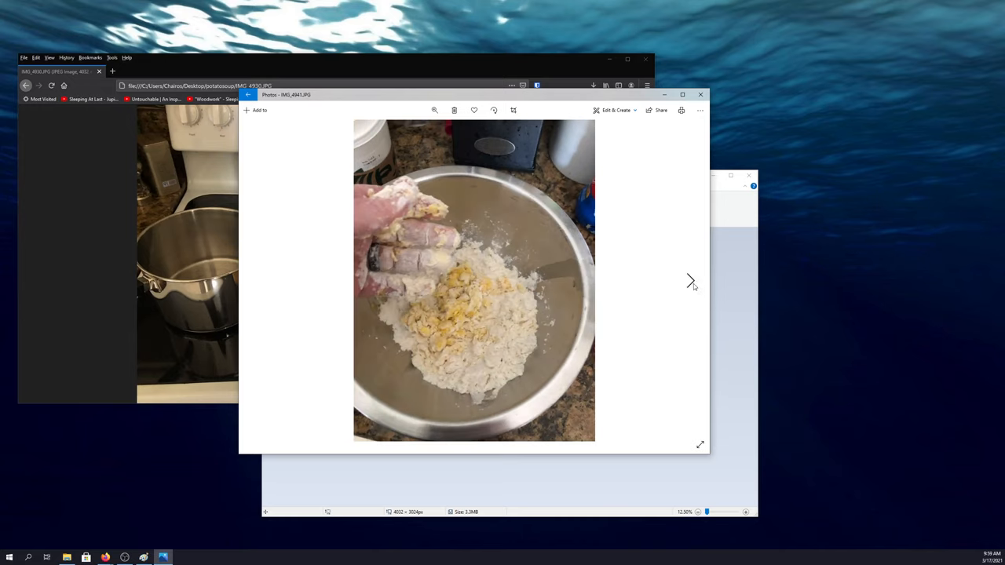
{"action": "mouse_move", "coordinate": [512, 301]}
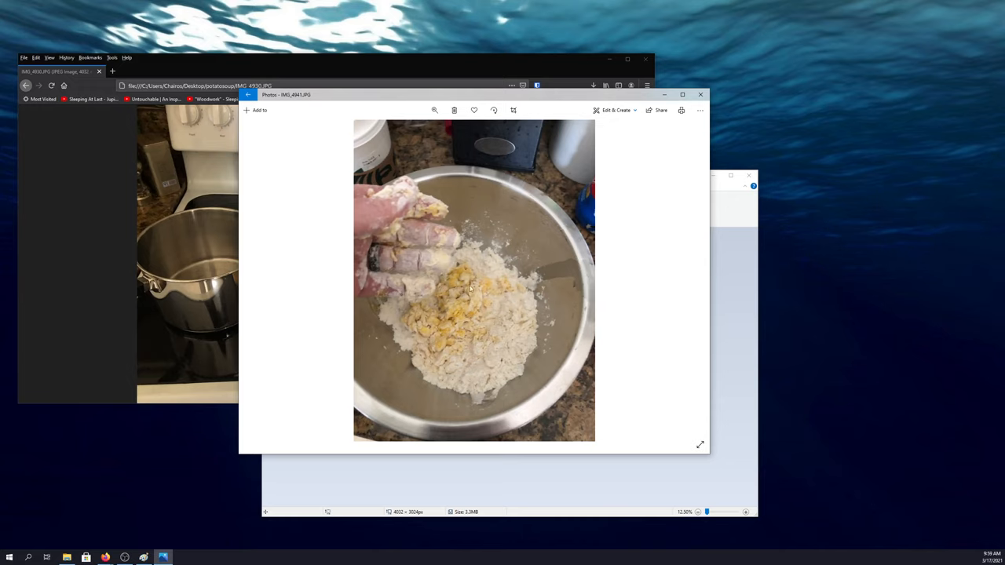
{"action": "mouse_move", "coordinate": [468, 283]}
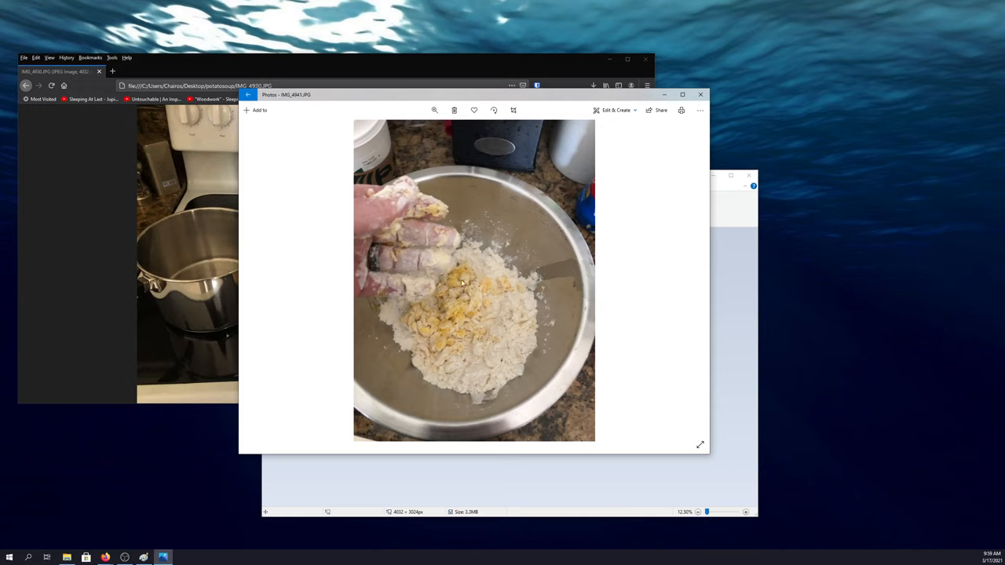
{"action": "mouse_move", "coordinate": [436, 332]}
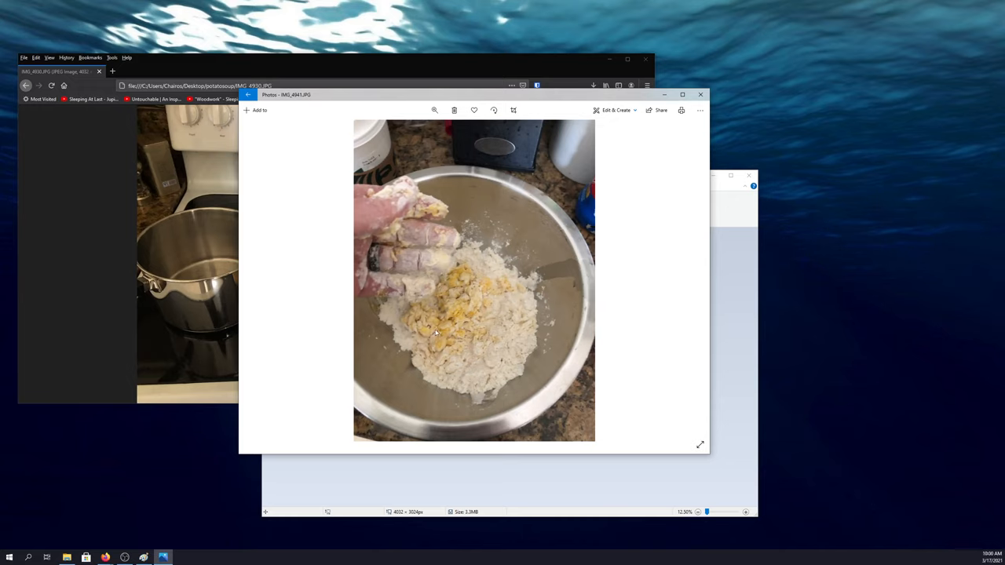
{"action": "mouse_move", "coordinate": [463, 289]}
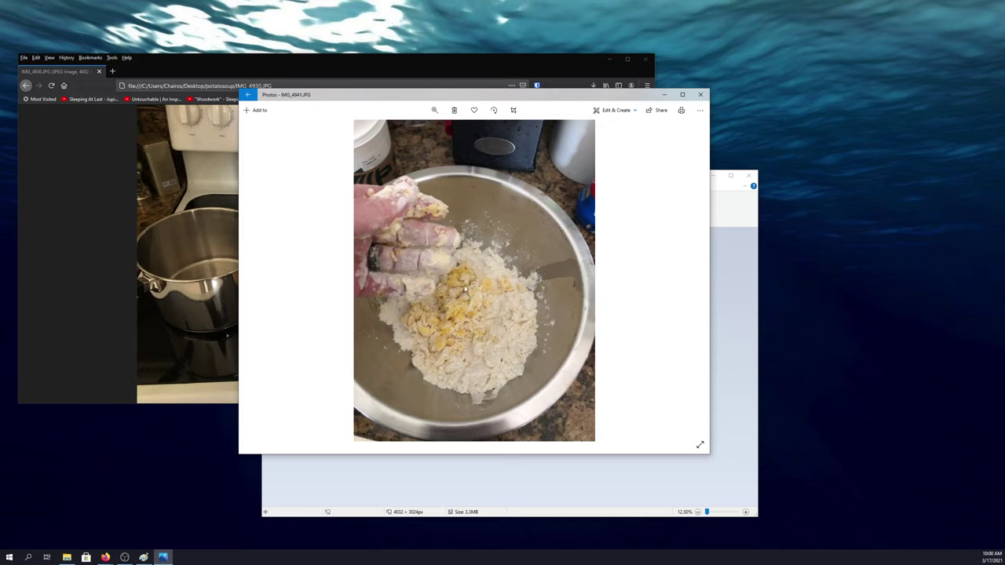
{"action": "mouse_move", "coordinate": [488, 305]}
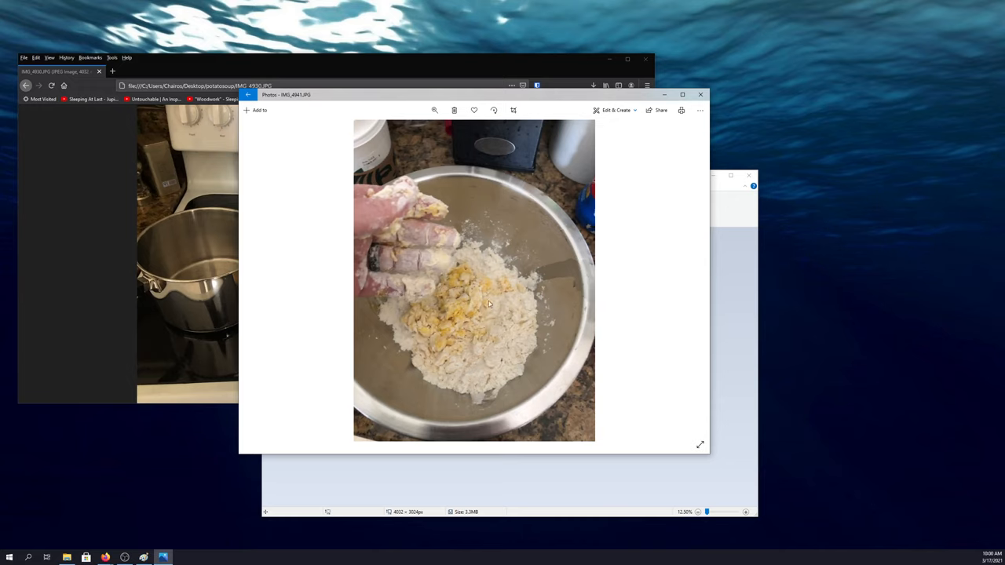
{"action": "left_click", "coordinate": [689, 279]}
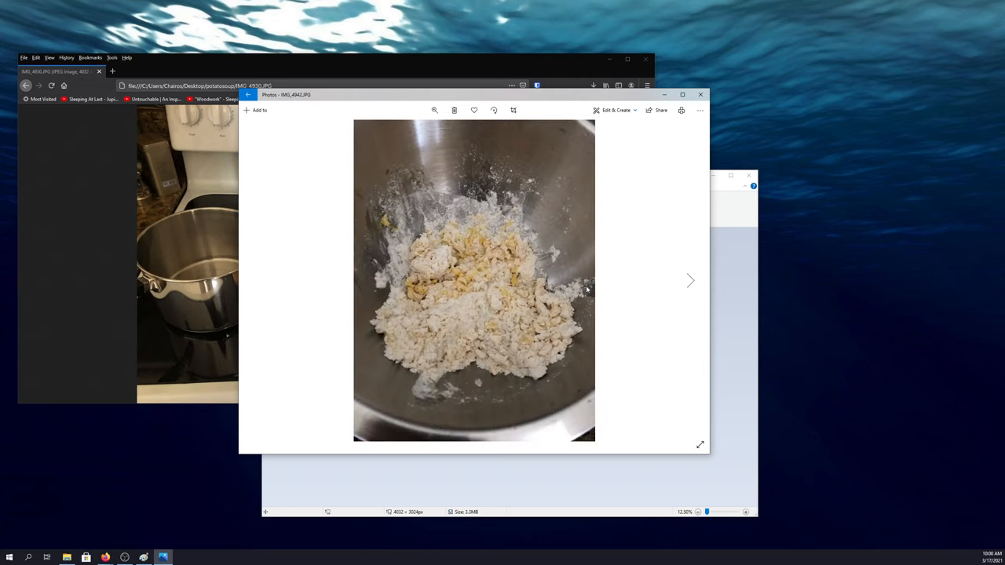
{"action": "mouse_move", "coordinate": [668, 293]}
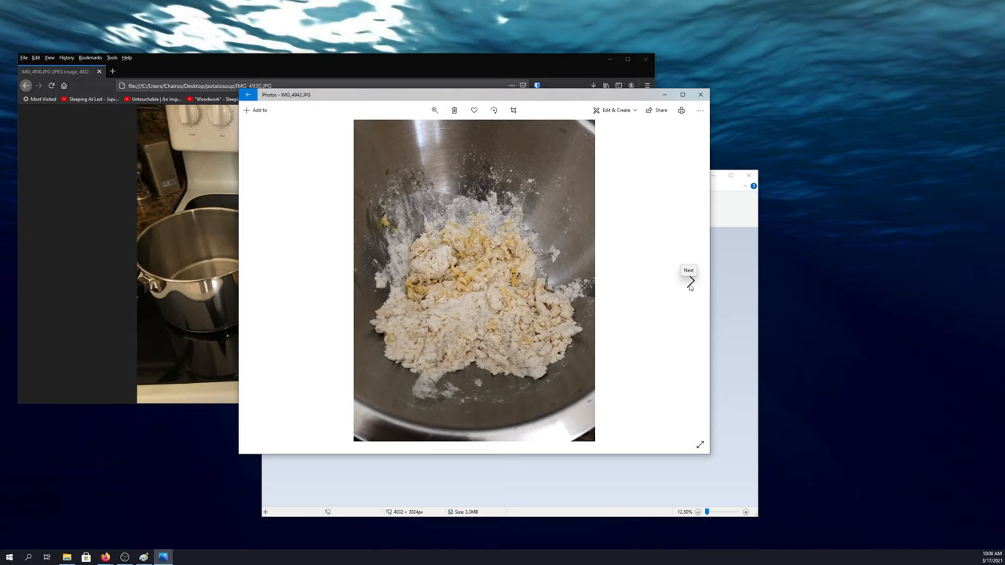
Step: Advance through the fork-check and frothy boiling pot photos to the butter going into the pot
{"action": "left_click", "coordinate": [691, 280]}
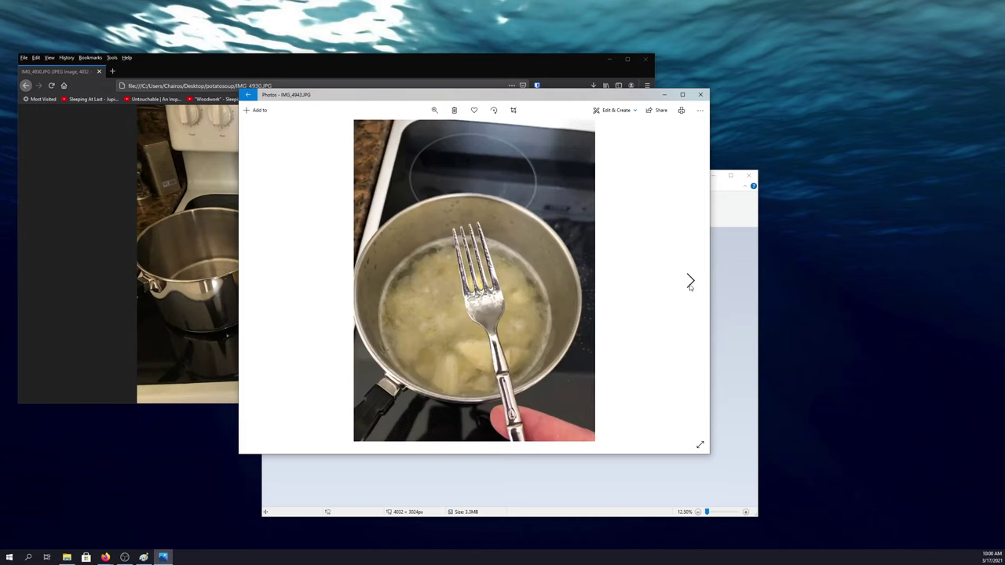
{"action": "left_click", "coordinate": [691, 281]}
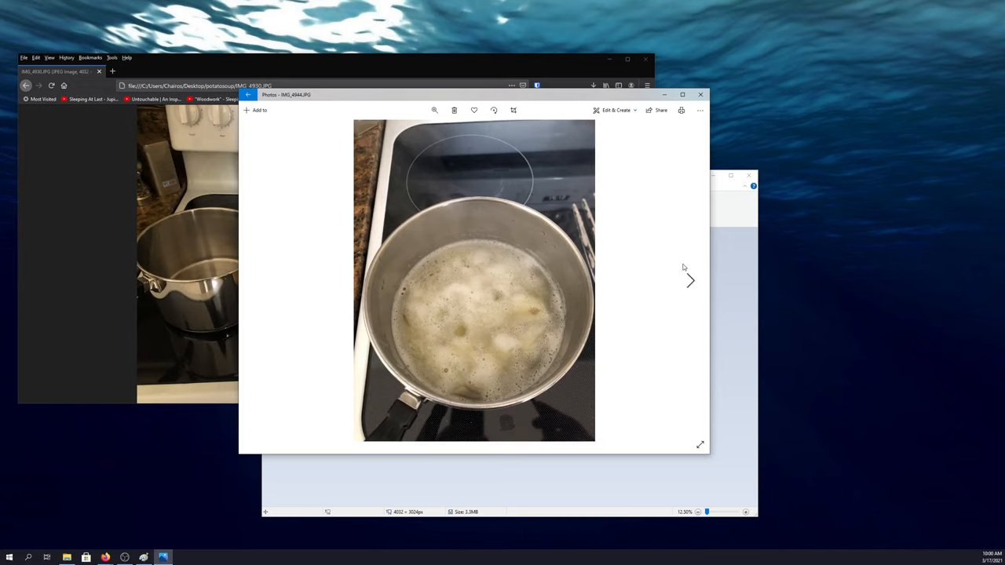
{"action": "mouse_move", "coordinate": [690, 279]}
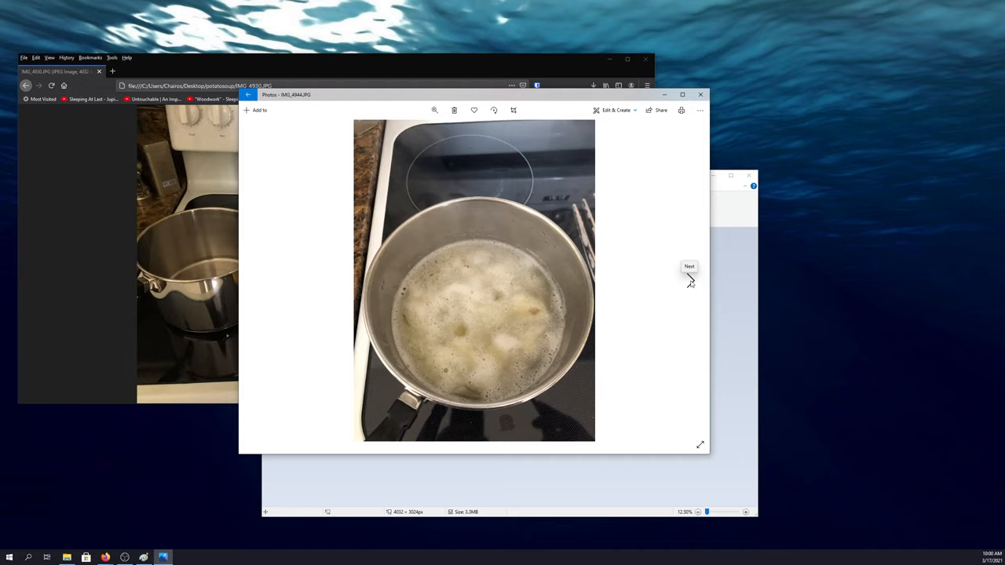
{"action": "left_click", "coordinate": [689, 279]}
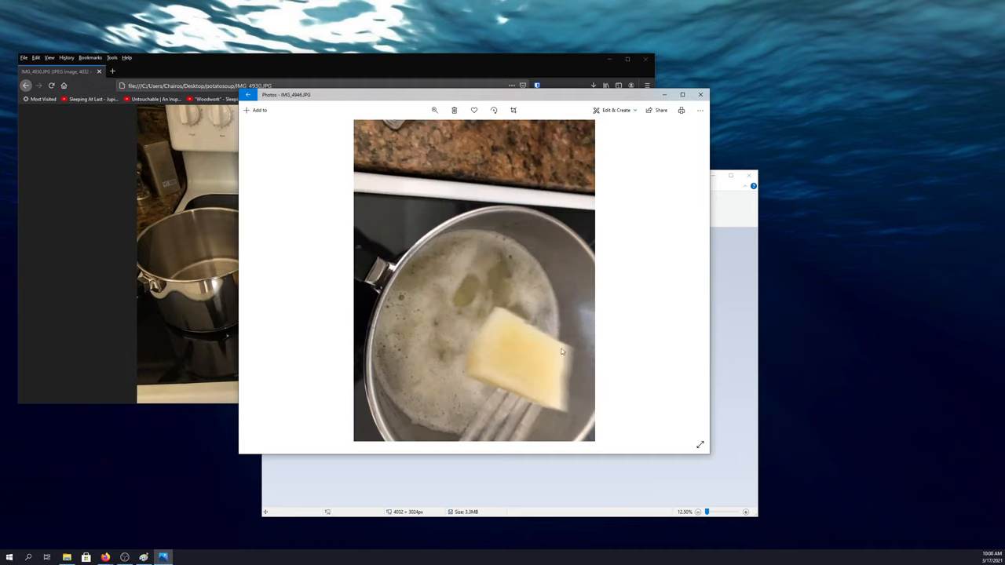
{"action": "mouse_move", "coordinate": [508, 400]}
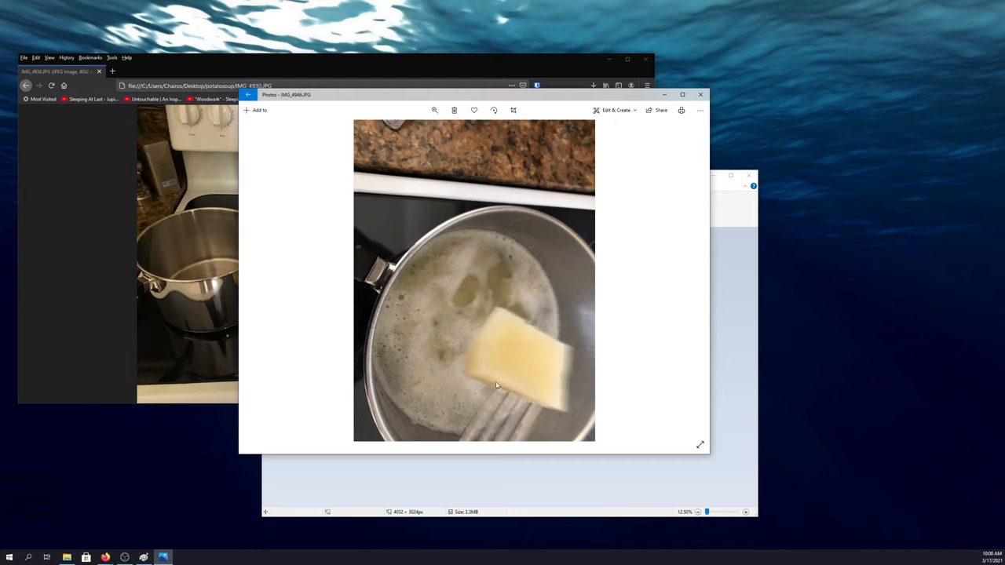
{"action": "mouse_move", "coordinate": [523, 394]}
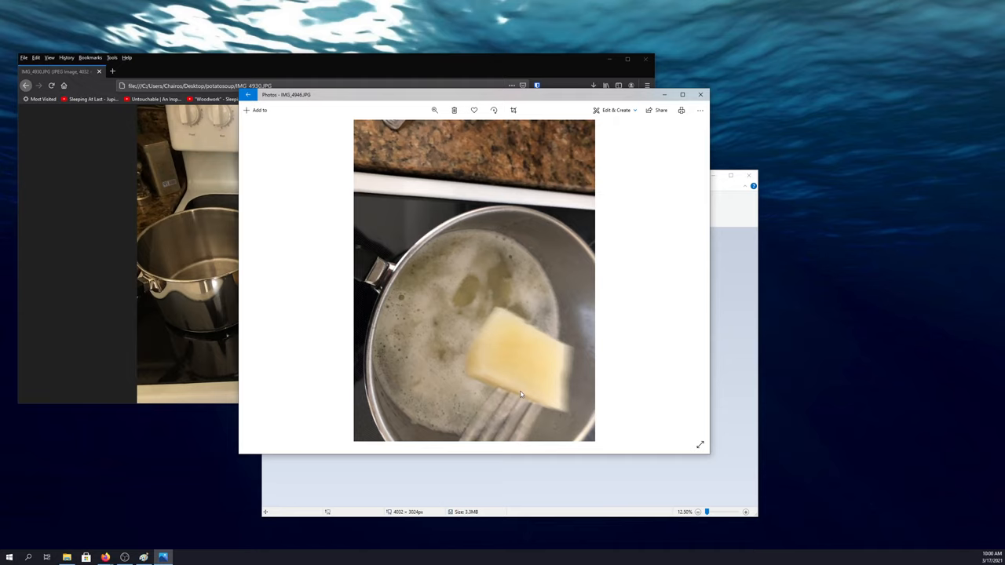
{"action": "mouse_move", "coordinate": [518, 370]}
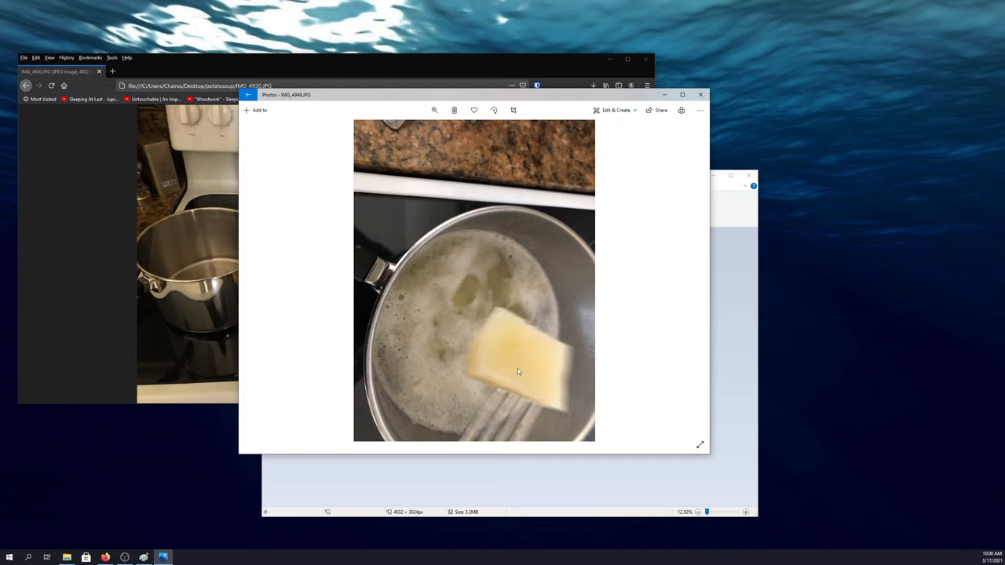
{"action": "mouse_move", "coordinate": [537, 320]}
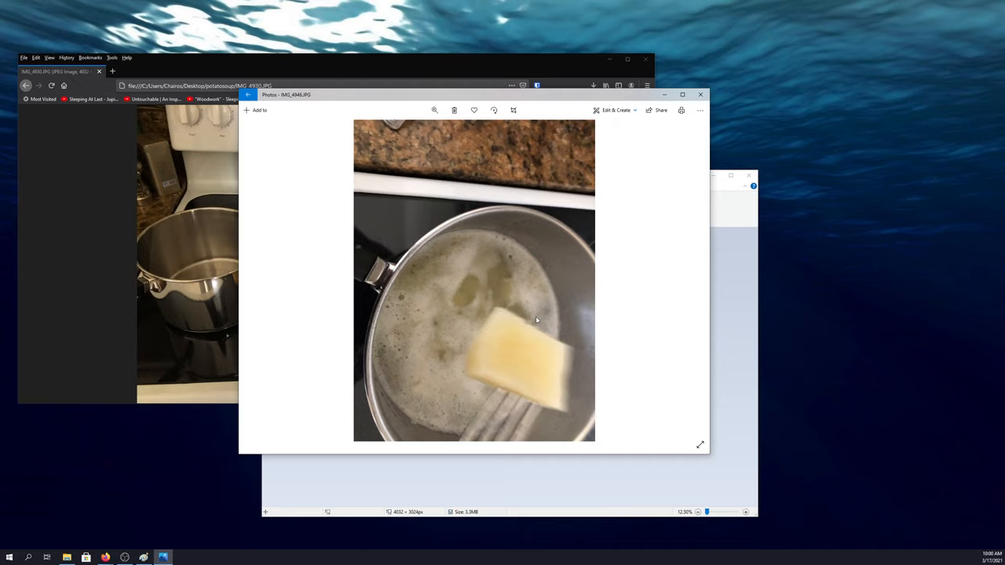
{"action": "mouse_move", "coordinate": [620, 279]}
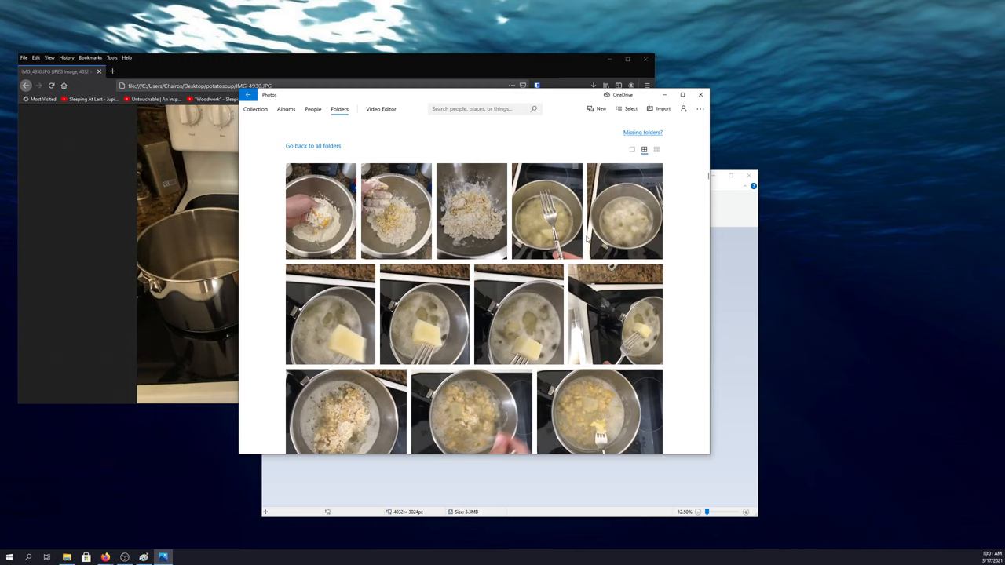
Step: Advance from the dough dumplings photo to milk being poured into the pot
{"action": "scroll", "scroll_direction": "down", "scroll_amount": 3}
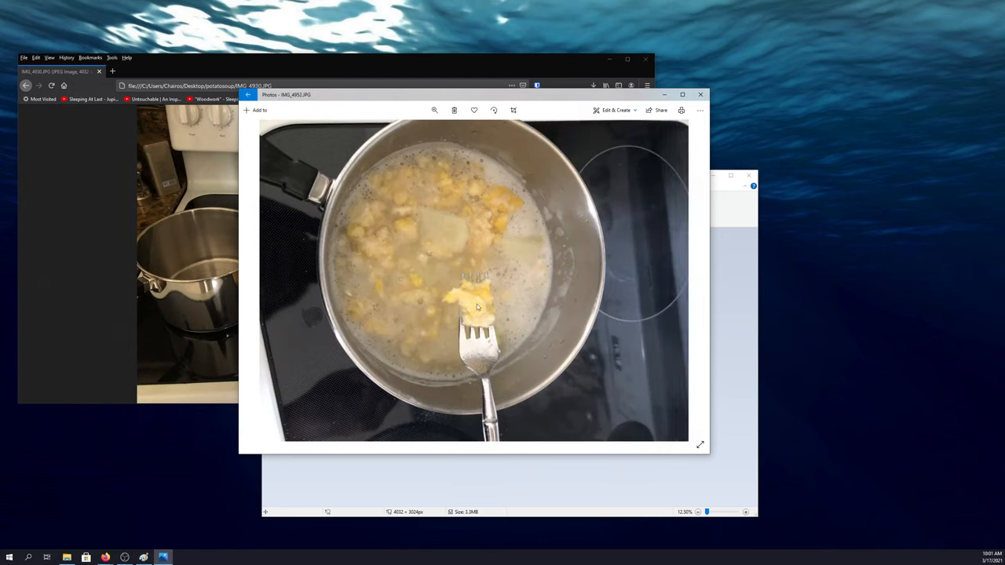
{"action": "mouse_move", "coordinate": [689, 280]}
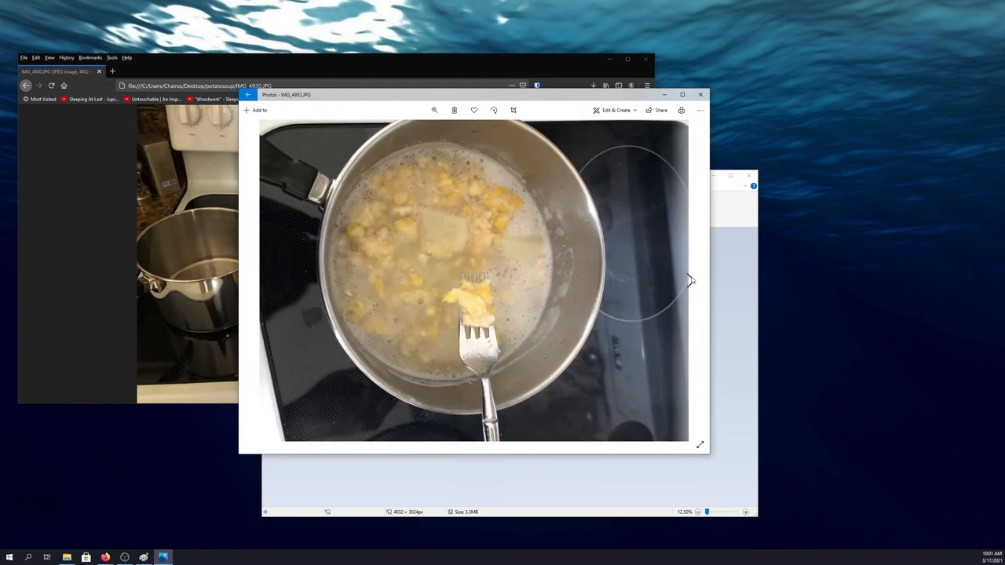
{"action": "mouse_move", "coordinate": [690, 279]}
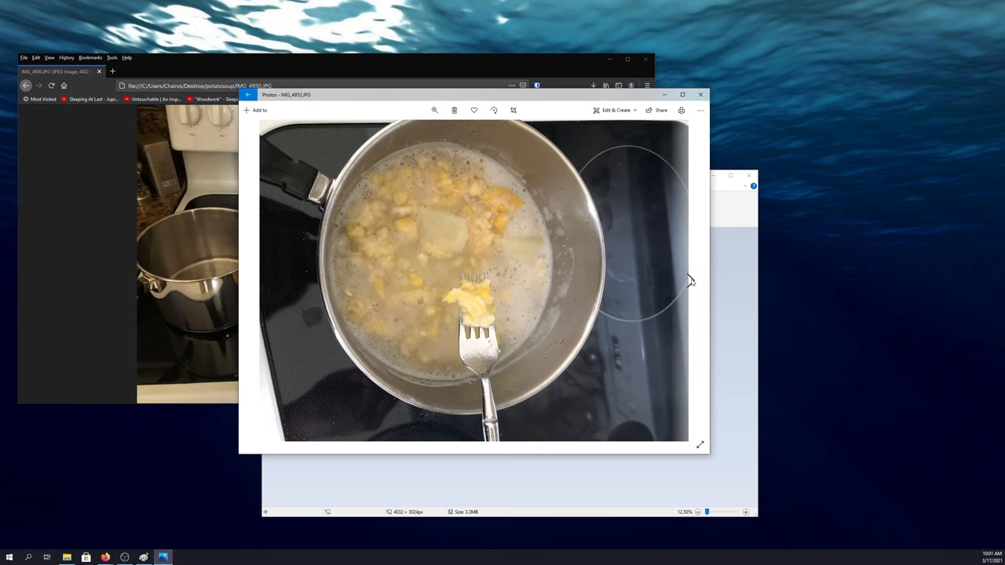
{"action": "mouse_move", "coordinate": [691, 282]}
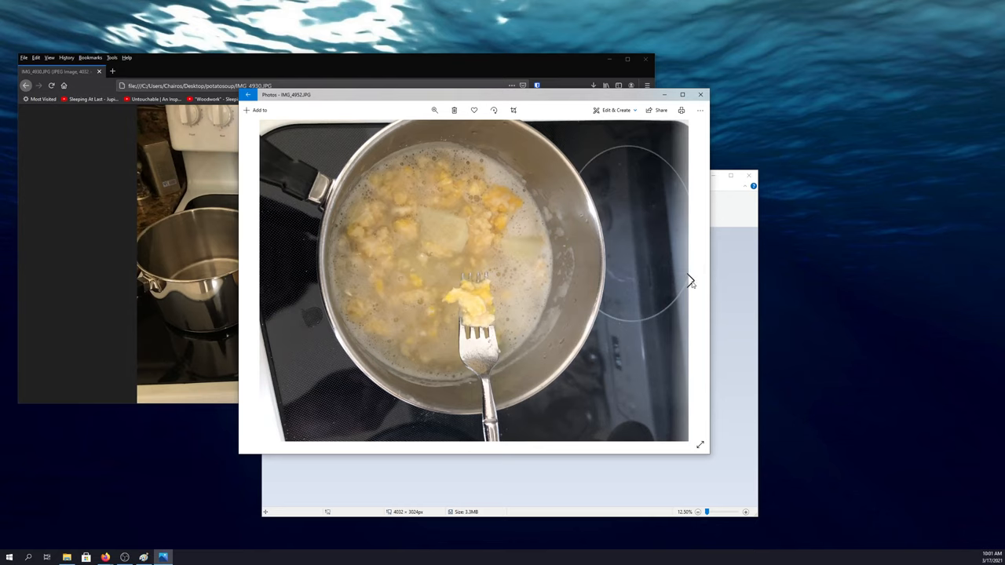
{"action": "left_click", "coordinate": [690, 281]}
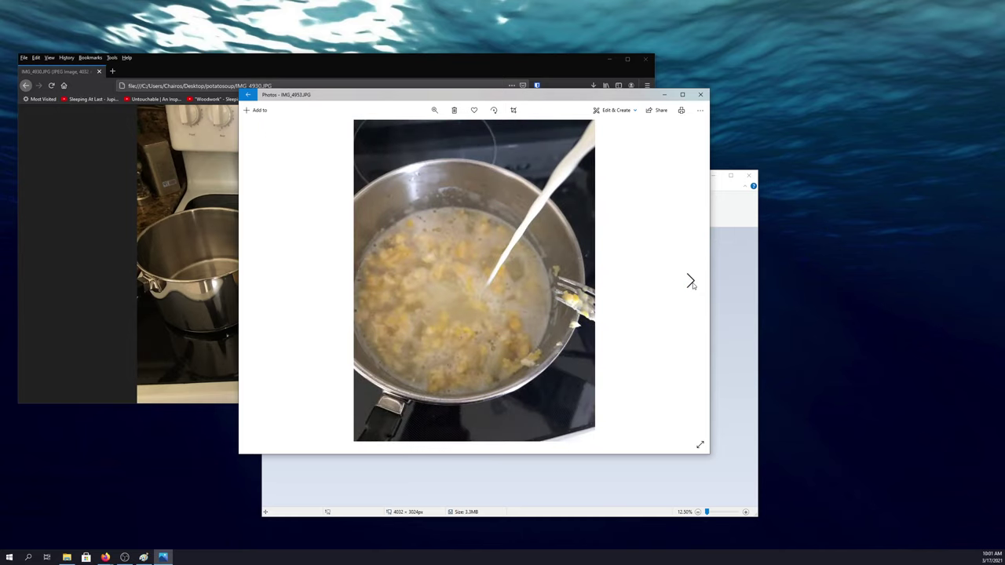
Step: Advance two photos to the fork stirring the milky potatoes with the milk carton beside the pot
{"action": "left_click", "coordinate": [691, 281]}
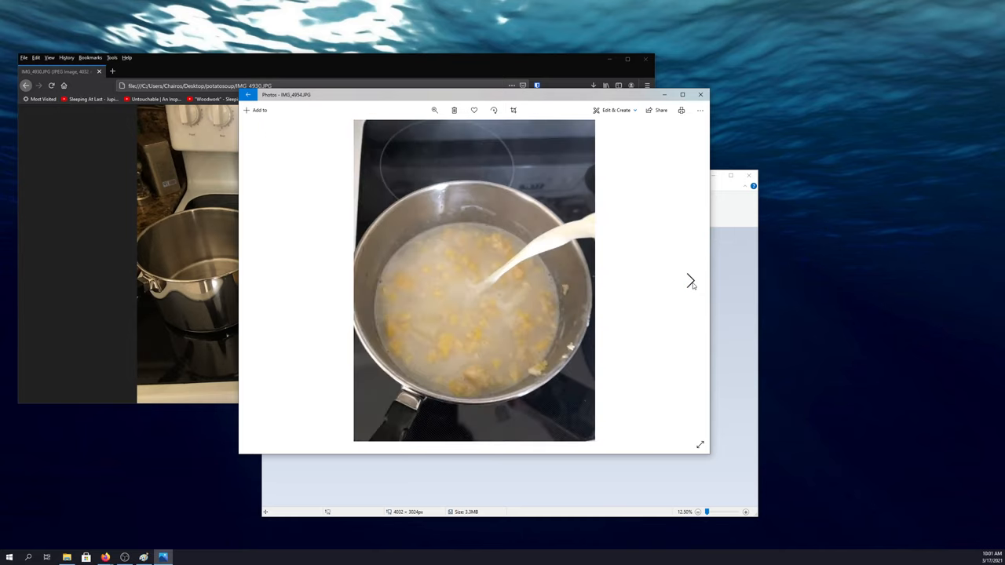
{"action": "left_click", "coordinate": [691, 281]}
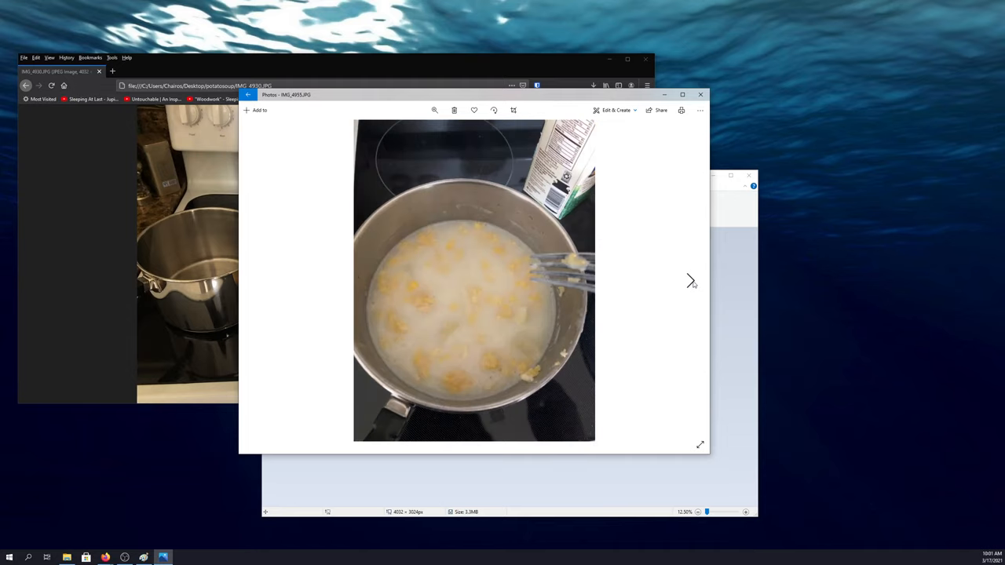
{"action": "mouse_move", "coordinate": [487, 331]}
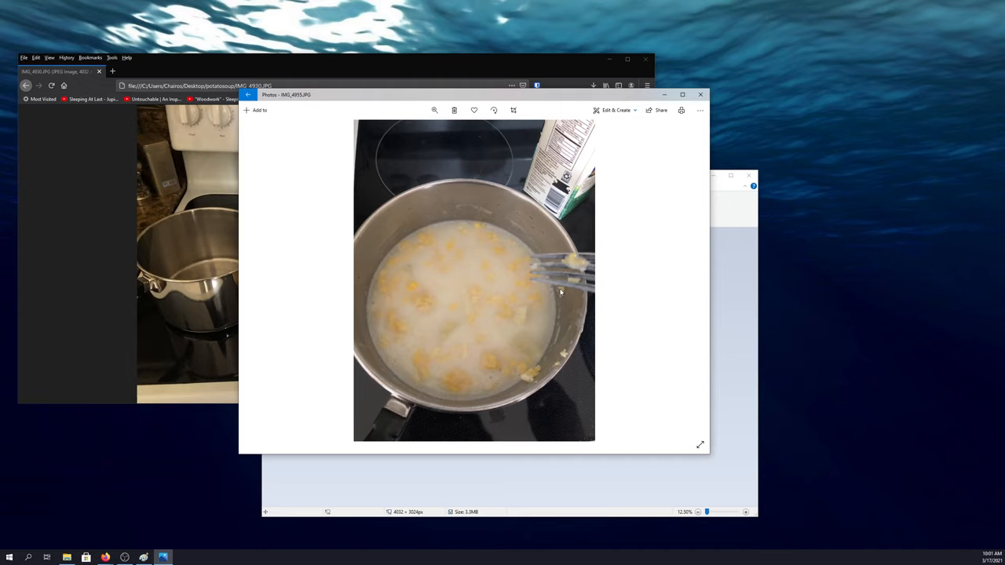
{"action": "mouse_move", "coordinate": [463, 267]}
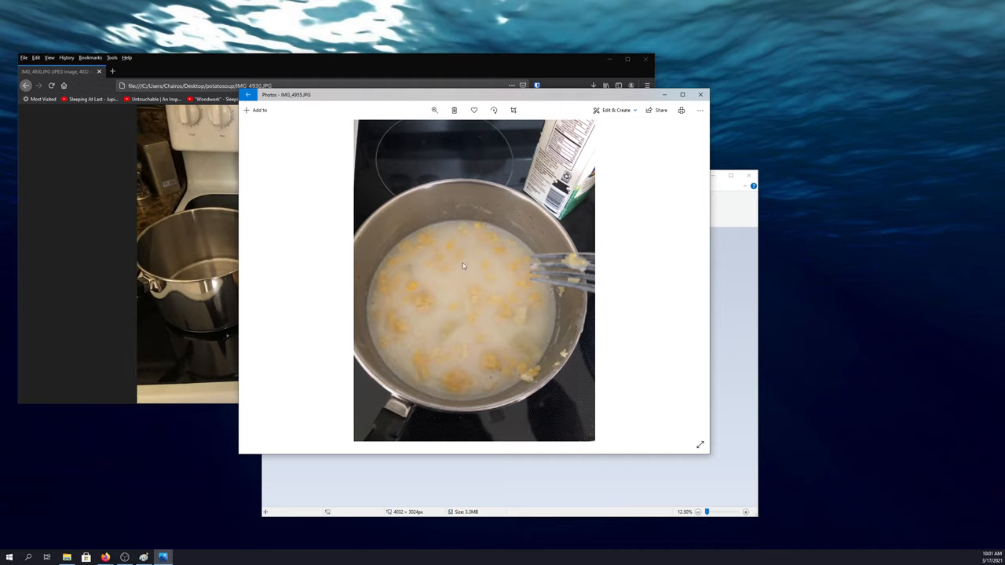
{"action": "mouse_move", "coordinate": [458, 276]}
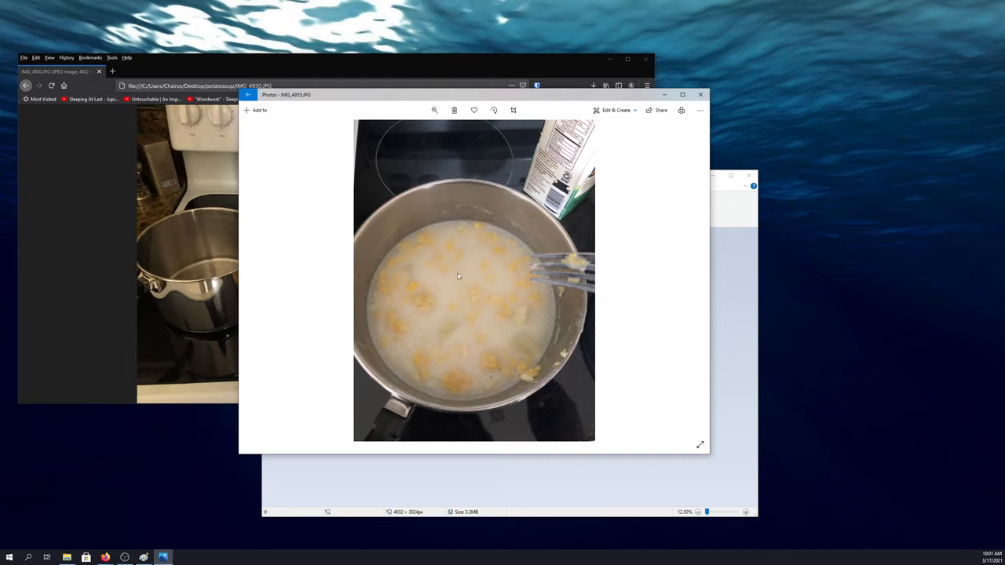
{"action": "mouse_move", "coordinate": [485, 289]}
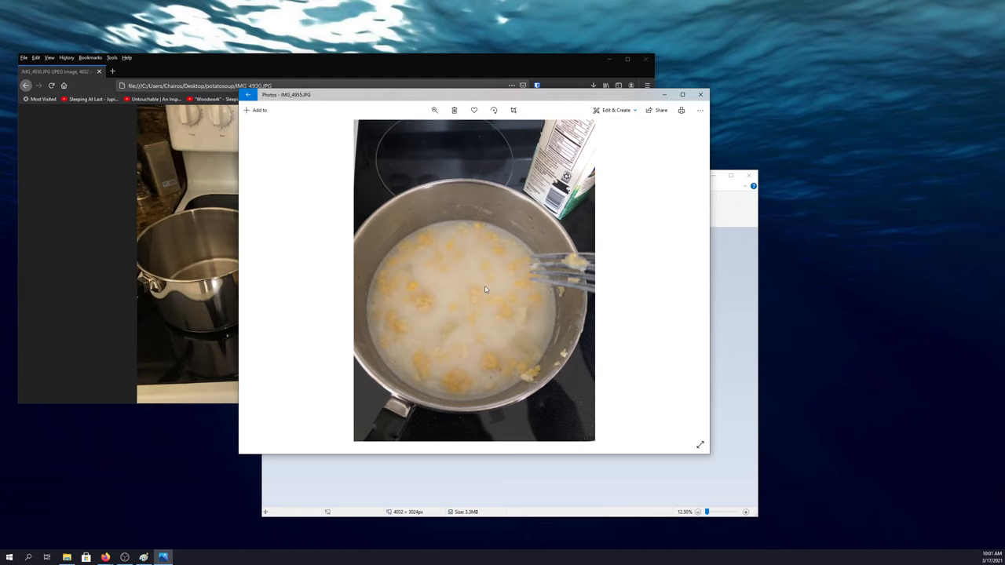
{"action": "mouse_move", "coordinate": [697, 251]}
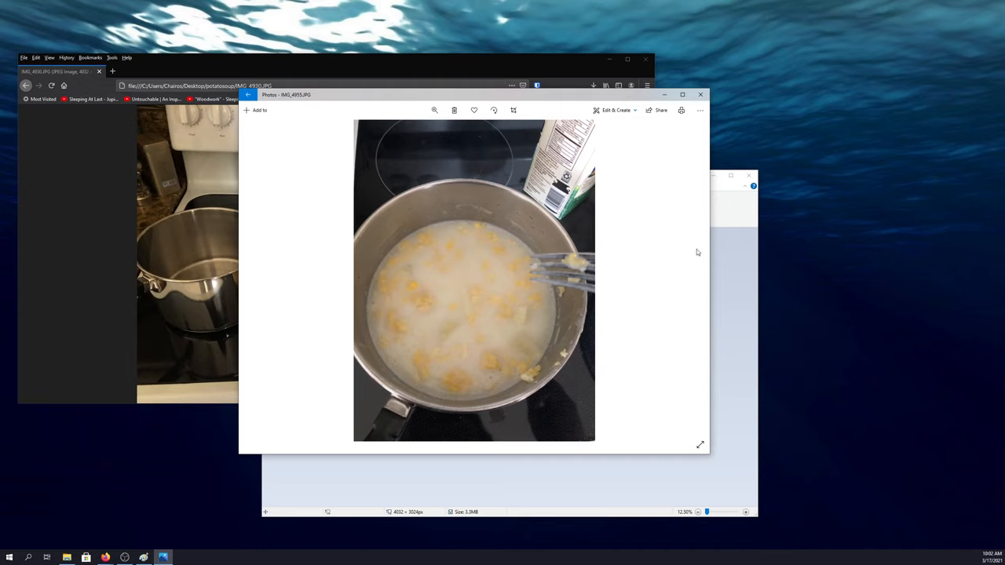
{"action": "mouse_move", "coordinate": [689, 279]}
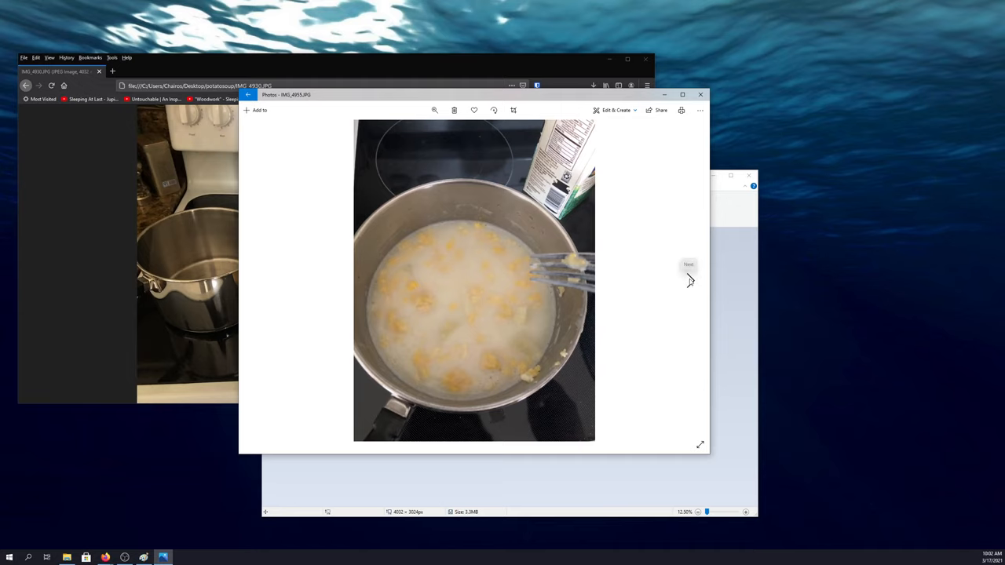
Step: Advance to the wooden spoon stirring the creamy soup with dumplings
{"action": "left_click", "coordinate": [687, 270]}
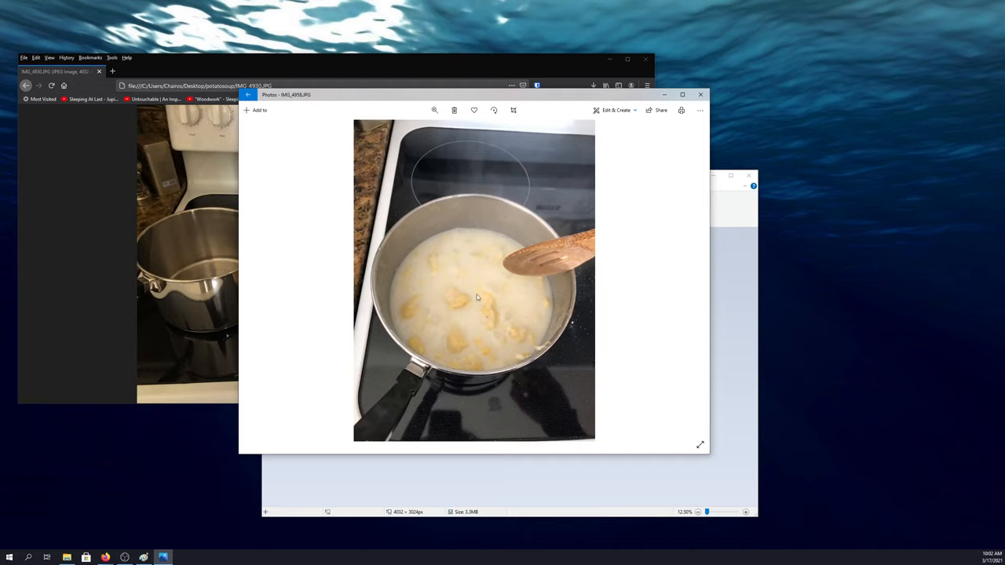
{"action": "mouse_move", "coordinate": [443, 282]}
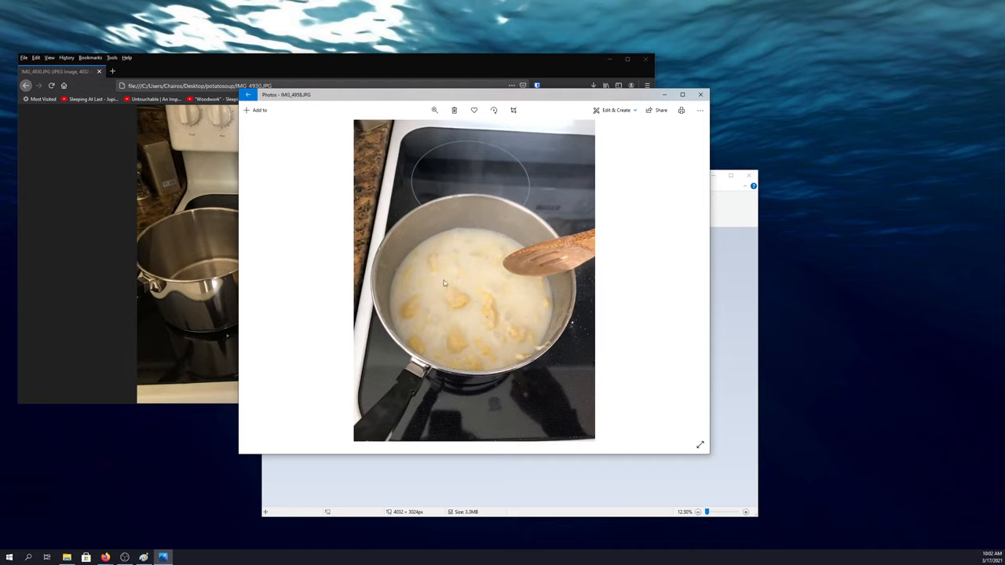
{"action": "mouse_move", "coordinate": [499, 304]}
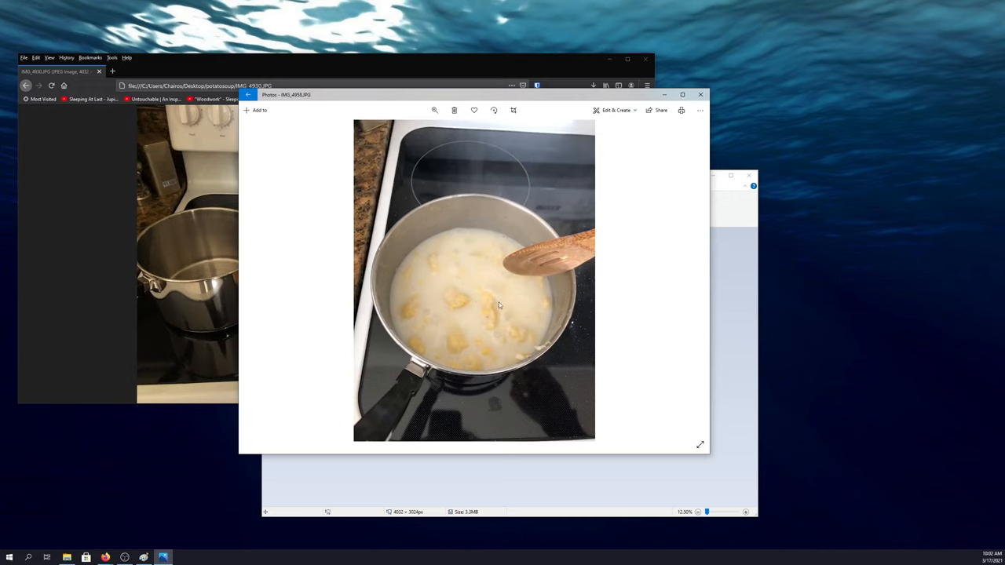
{"action": "mouse_move", "coordinate": [621, 324]}
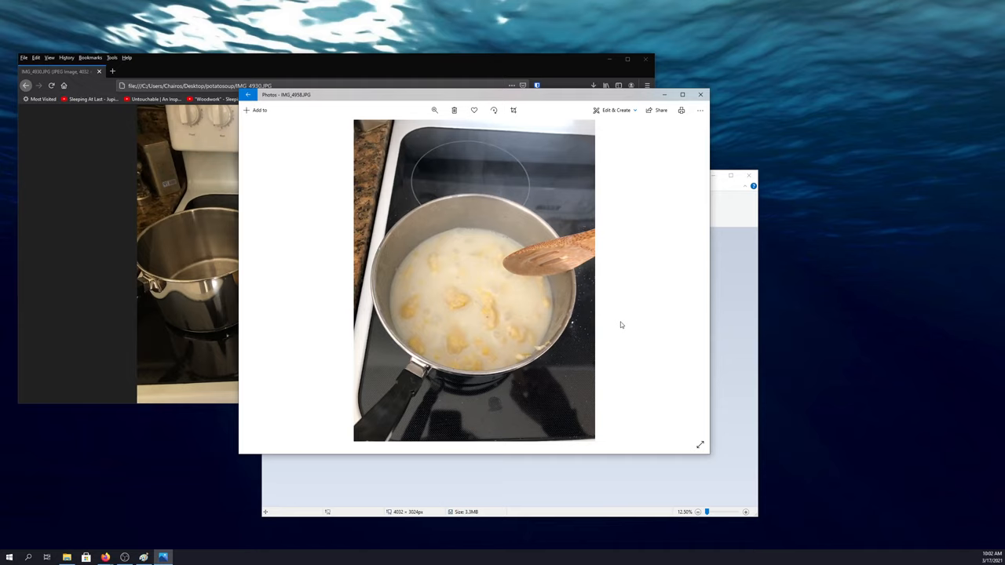
{"action": "mouse_move", "coordinate": [542, 296]}
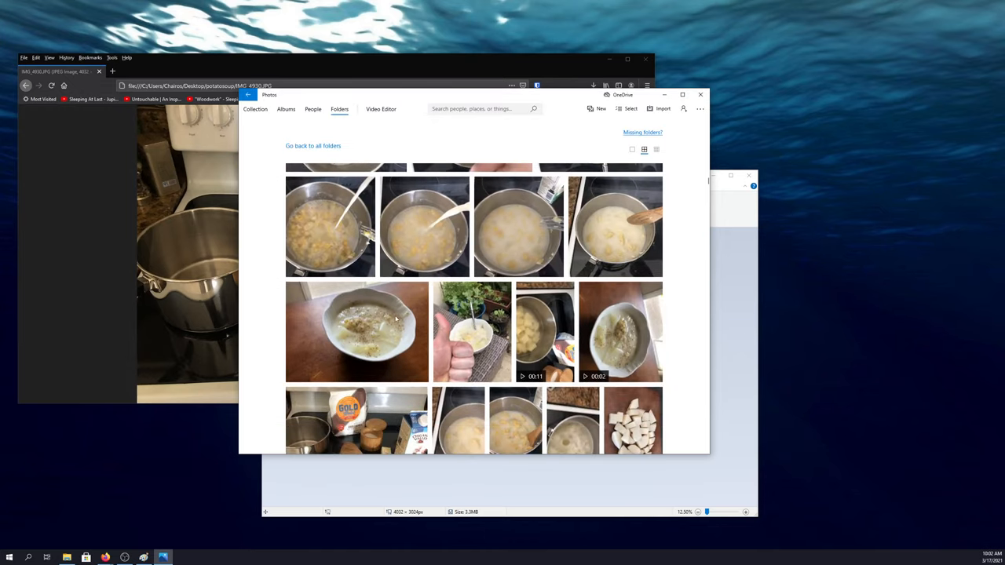
Step: Open the finished soup photo, a white bowl of creamy dumpling soup, from the folder grid
{"action": "double_click", "coordinate": [354, 332]}
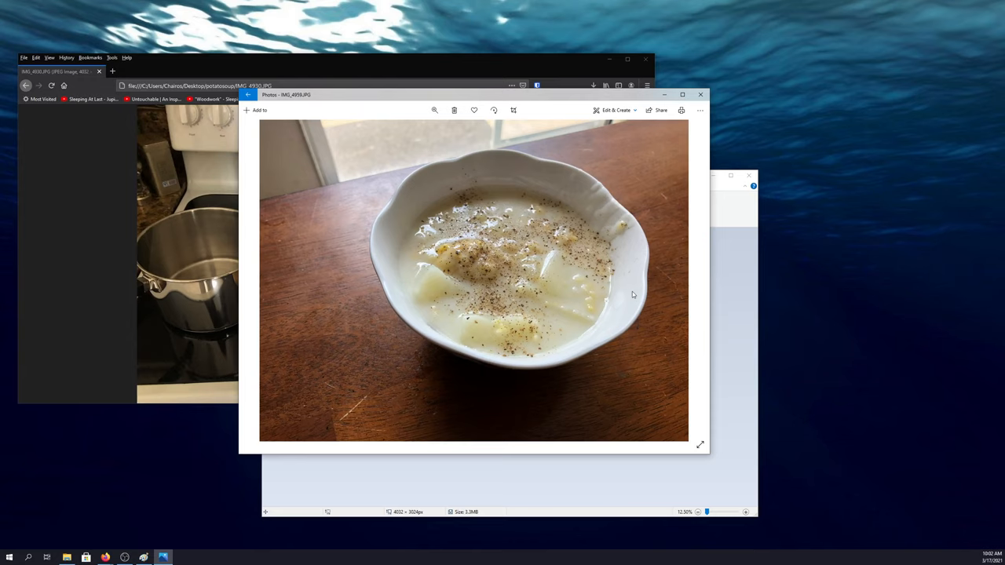
{"action": "mouse_move", "coordinate": [638, 290]}
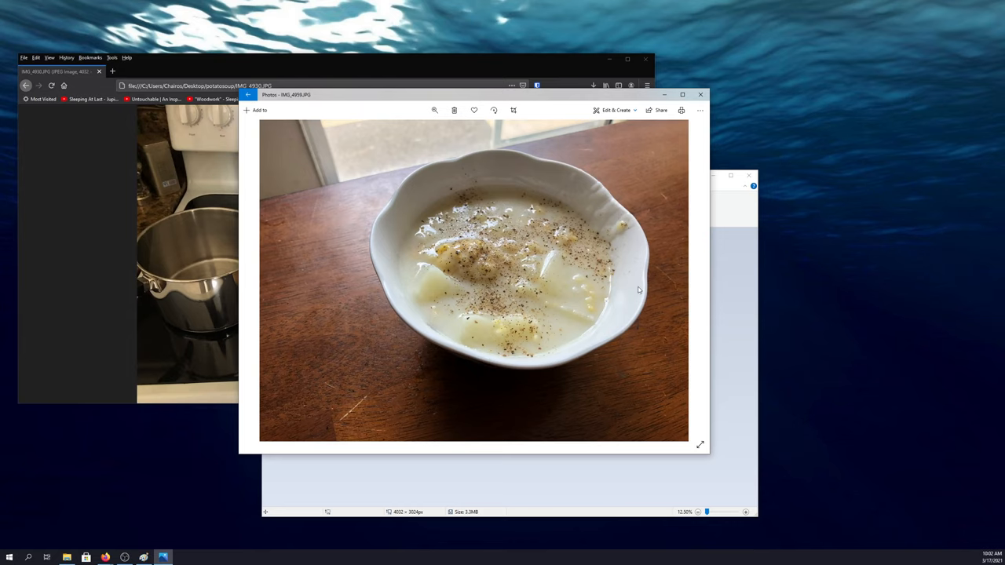
{"action": "mouse_move", "coordinate": [689, 281]}
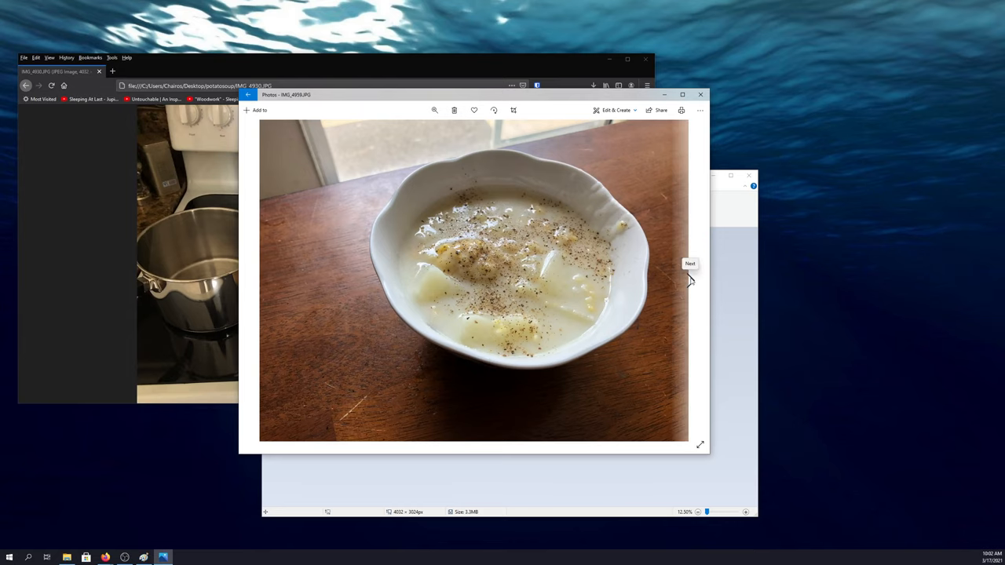
Step: Advance to the thumbs-up photo beside the bowl of dumpling soup outdoors
{"action": "left_click", "coordinate": [691, 263]}
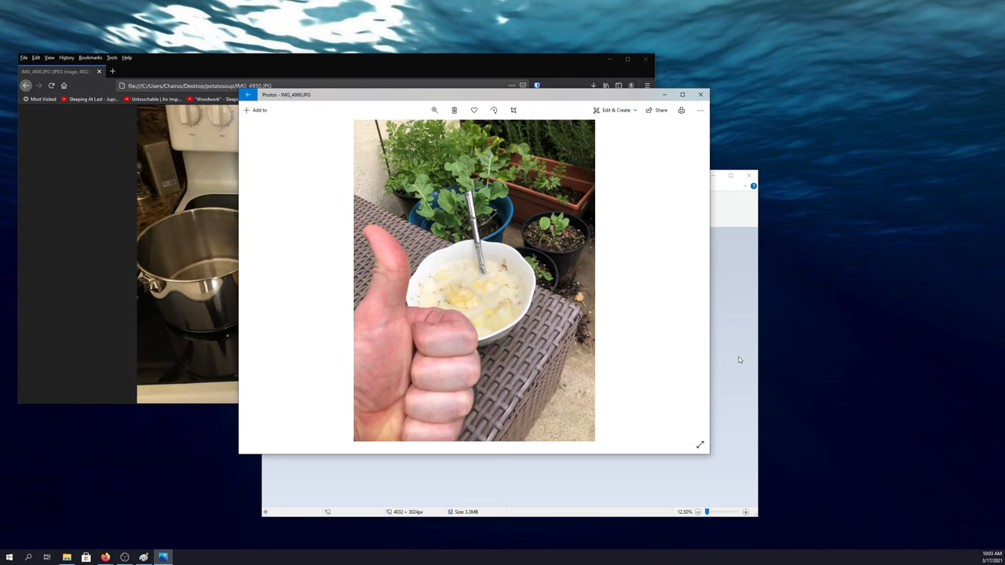
{"action": "mouse_move", "coordinate": [528, 216]}
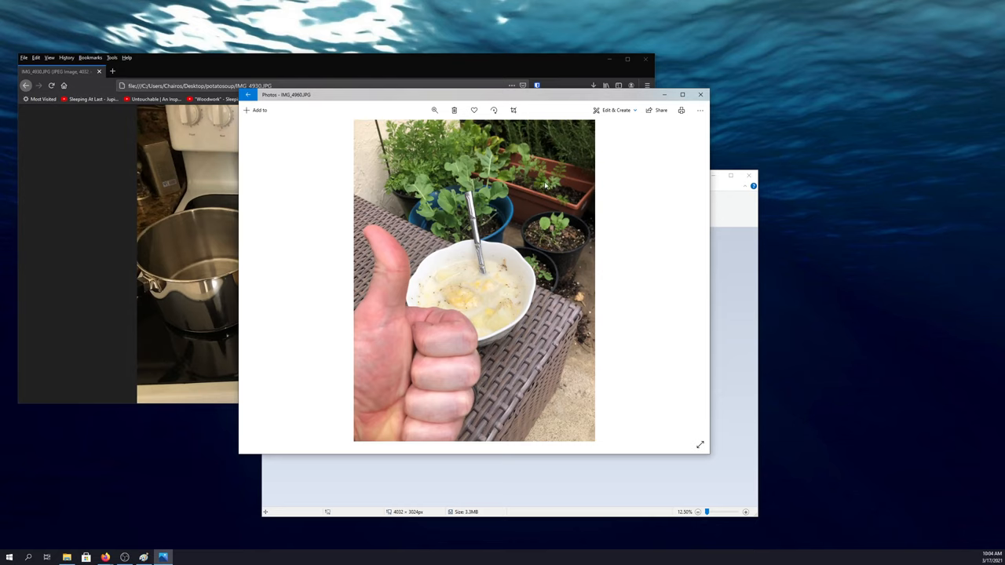
{"action": "mouse_move", "coordinate": [639, 189]}
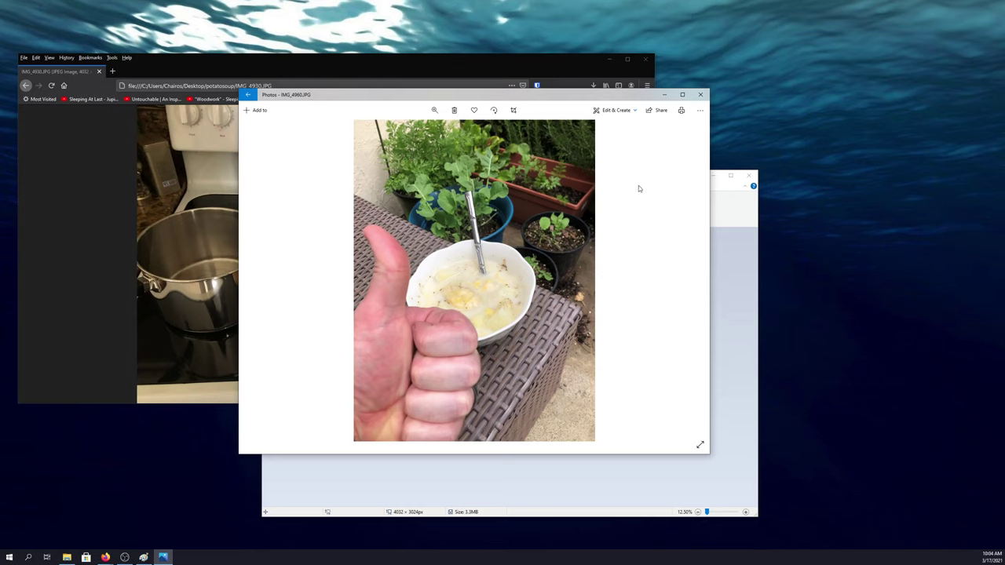
{"action": "mouse_move", "coordinate": [926, 204]}
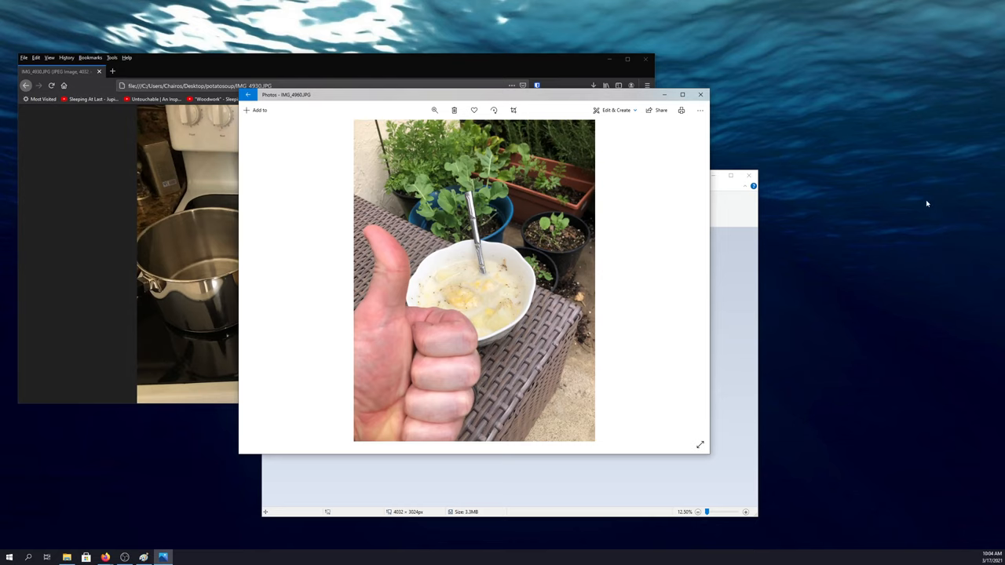